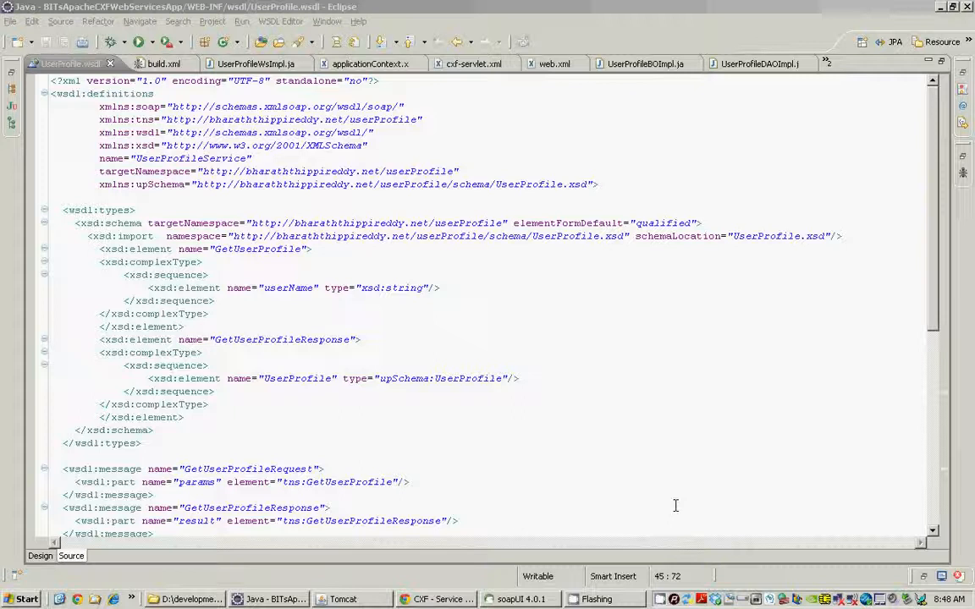
mouse_move(335, 345)
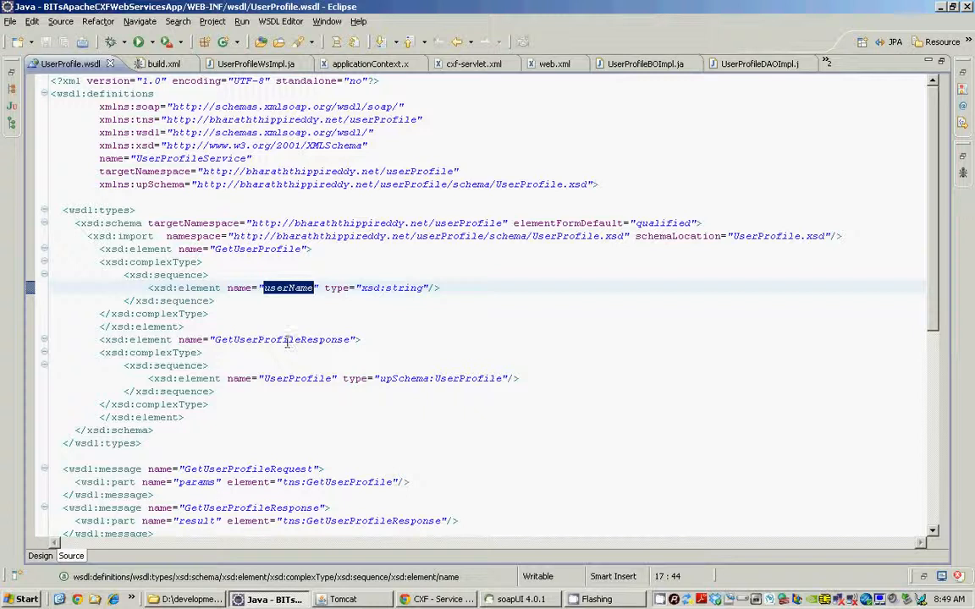
Review the WSDL's userName element, GetUserProfileRequest message and GetUserProfile operation's input/output messages.
double_click(284, 339)
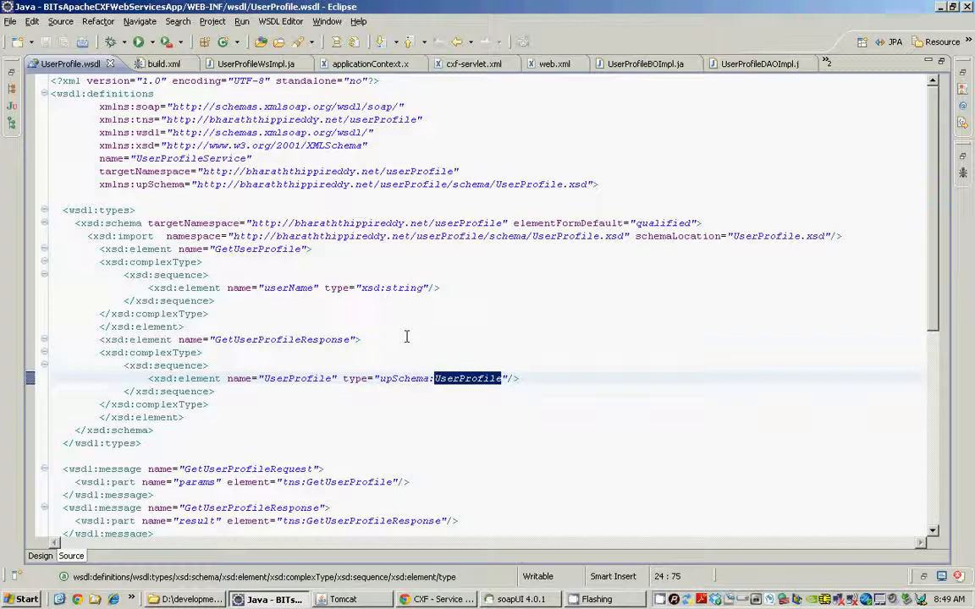
mouse_move(555, 241)
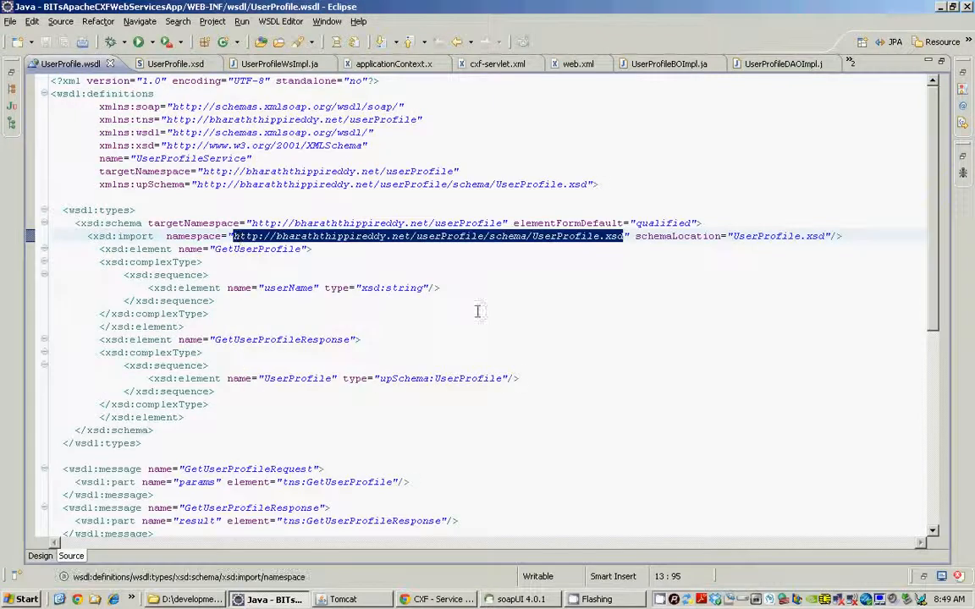
scroll("down", 3)
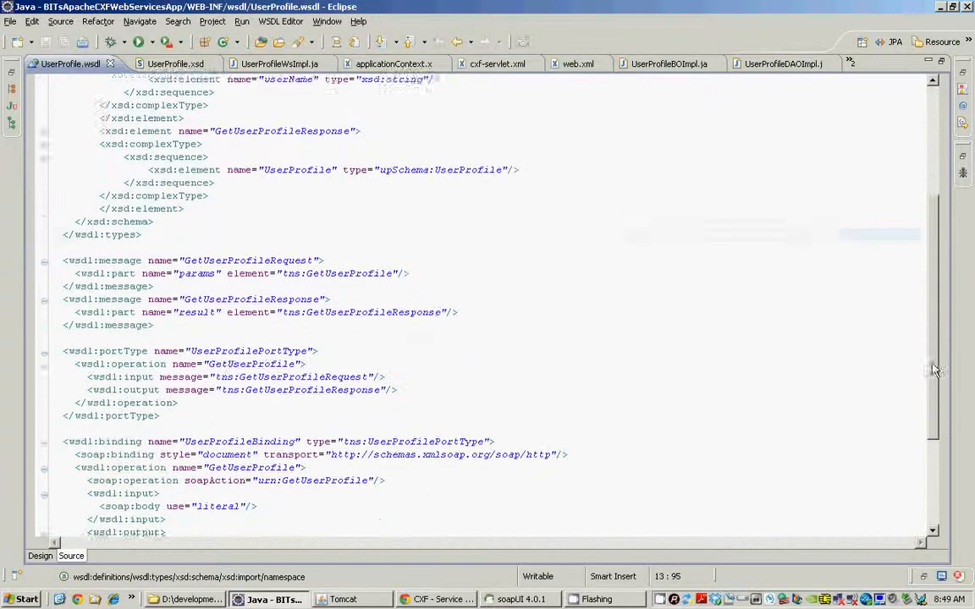
scroll("down", 3)
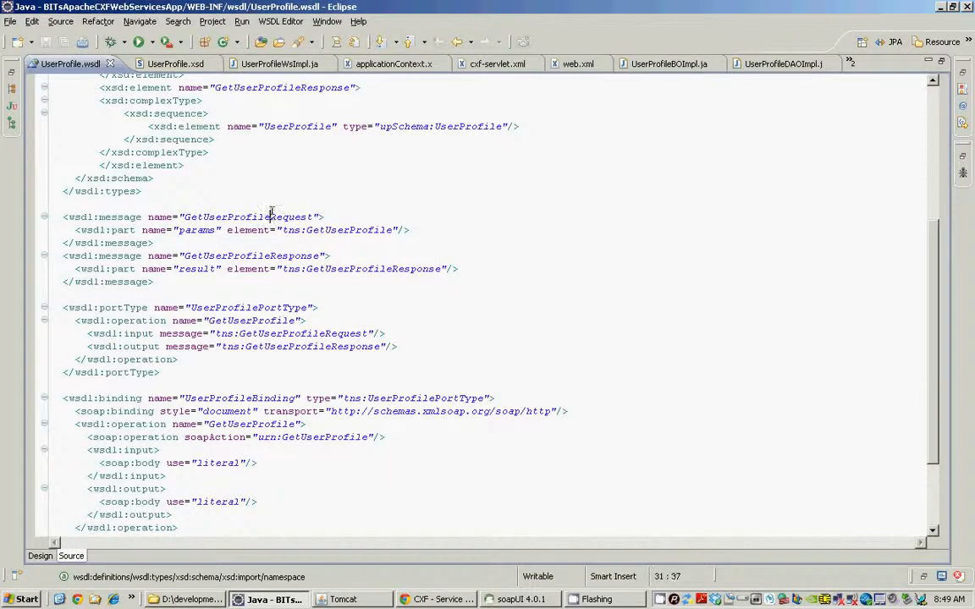
double_click(247, 217)
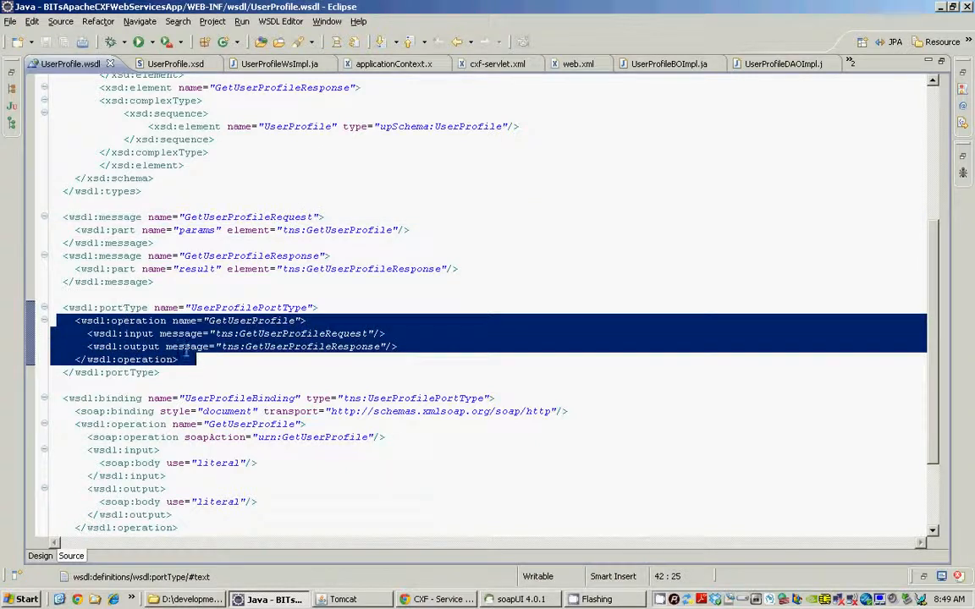
left_click(206, 347)
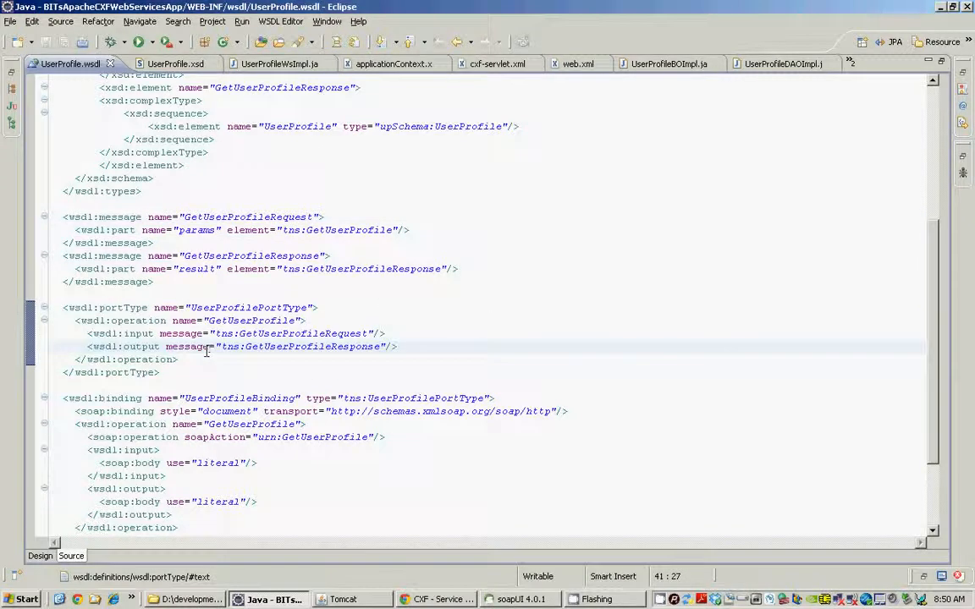
mouse_move(193, 347)
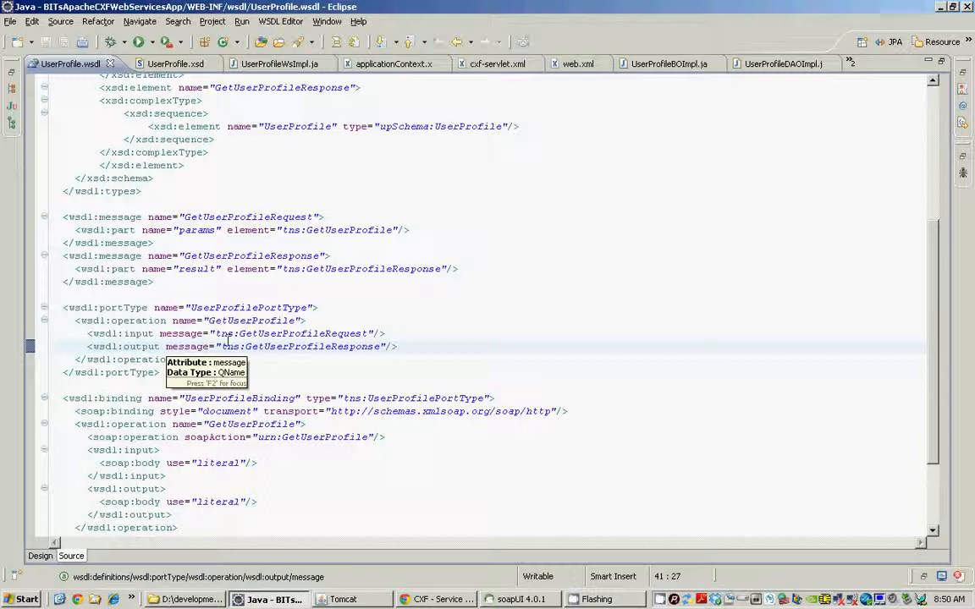
double_click(250, 322)
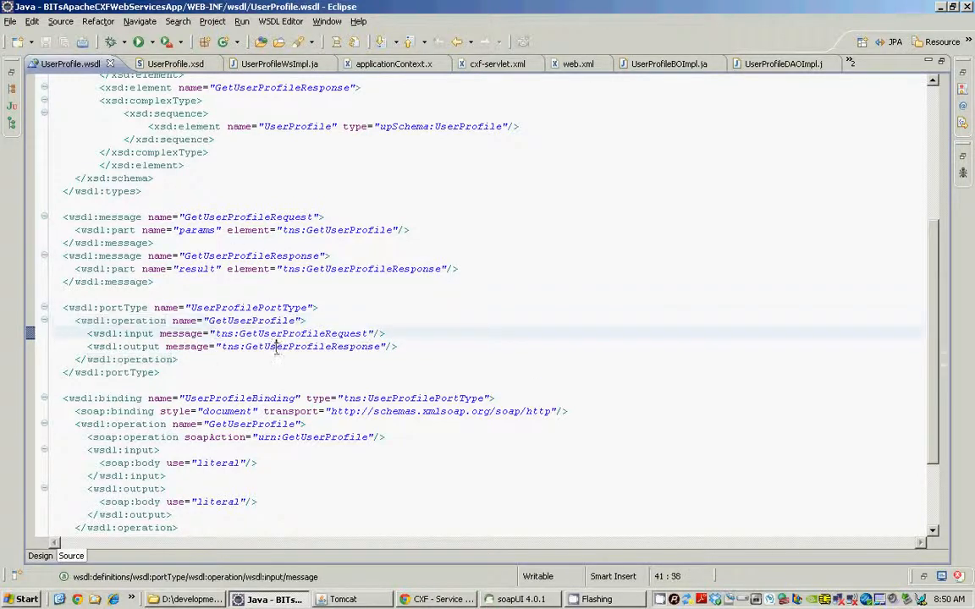
double_click(302, 347)
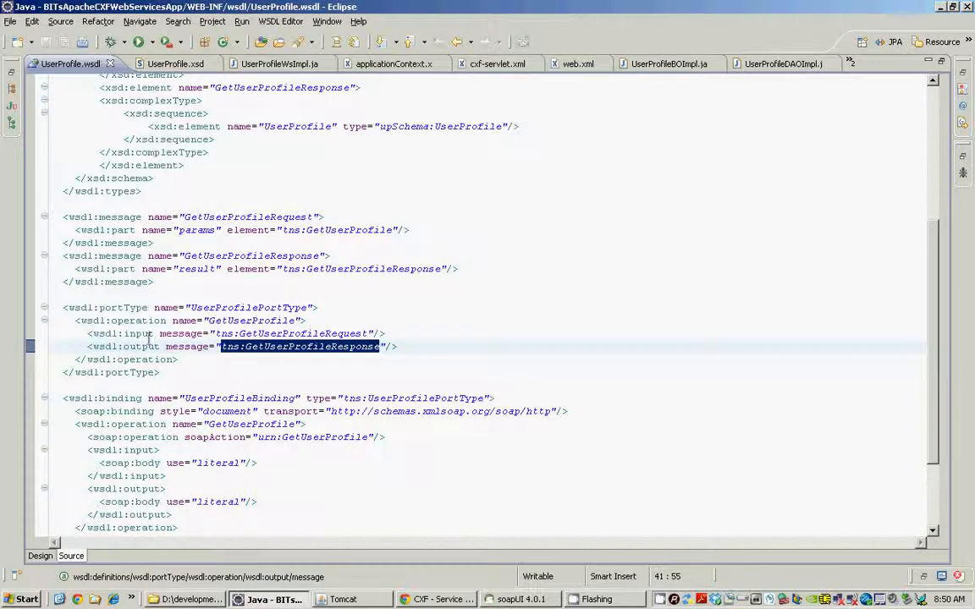
scroll("down", 3)
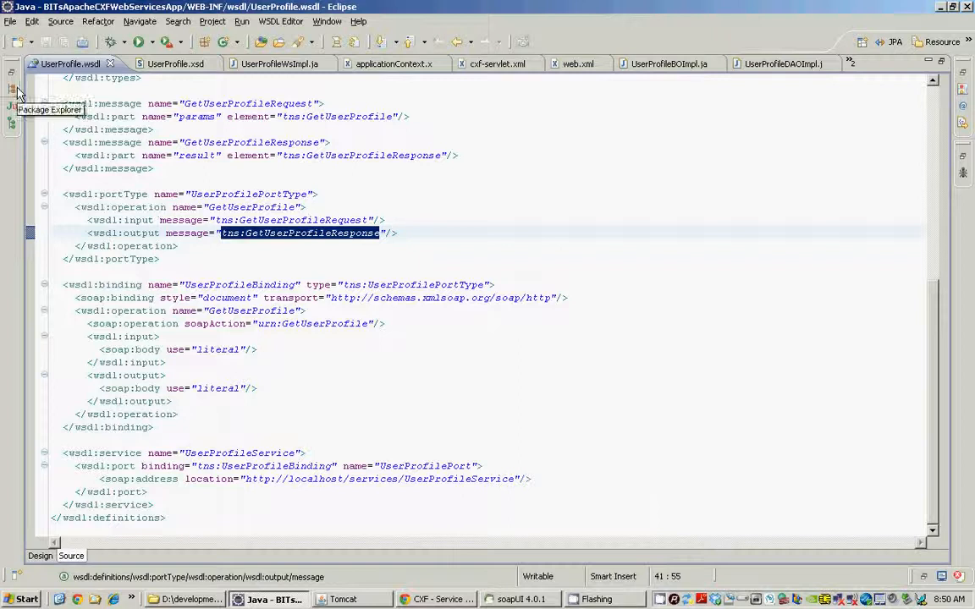
From the Package Explorer, view Macros.xml and then build.xml in the editor.
left_click(10, 88)
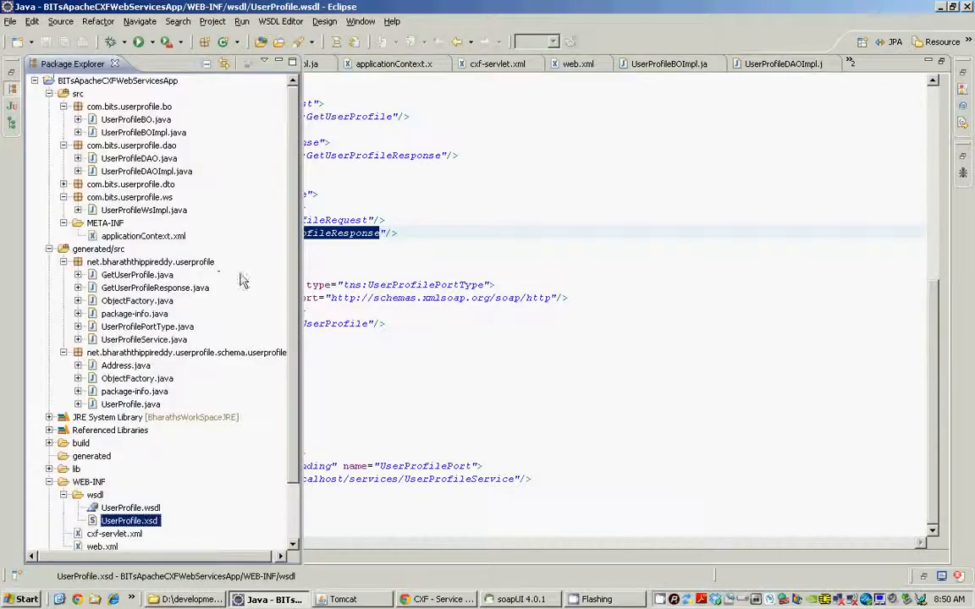
scroll("down", 3)
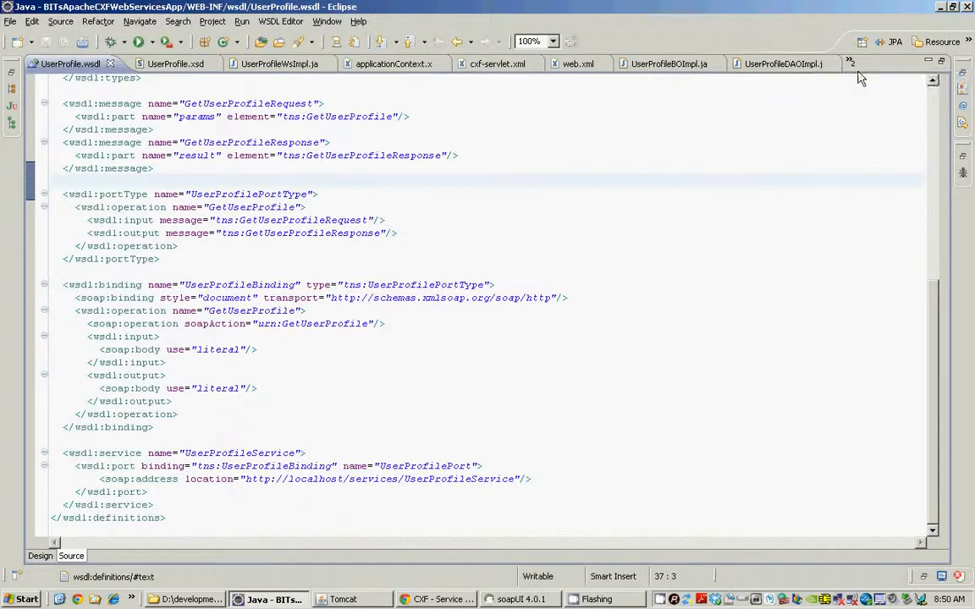
left_click(853, 64)
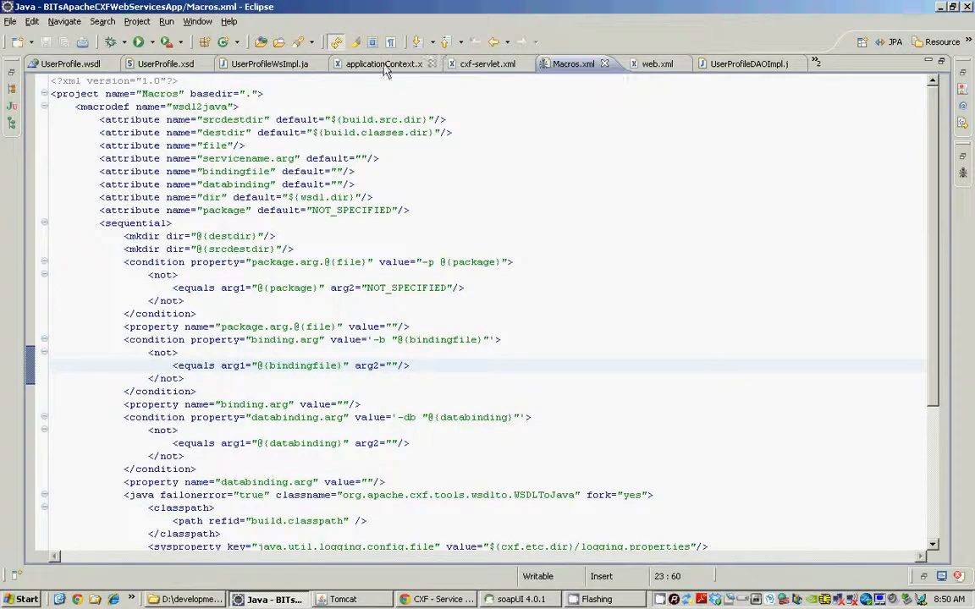
left_click(816, 60)
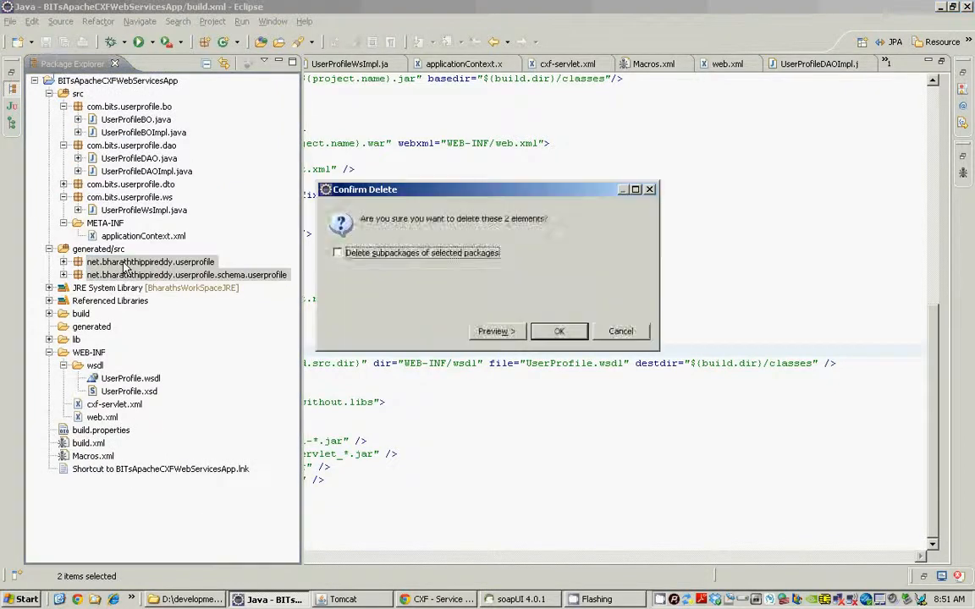
Confirm deleting the two generated source packages.
left_click(559, 330)
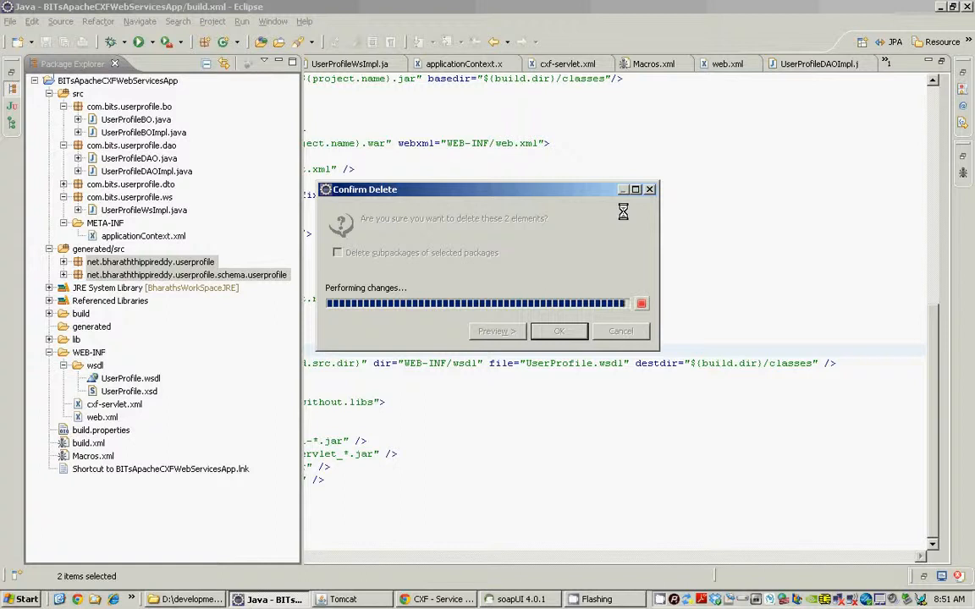
left_click(559, 330)
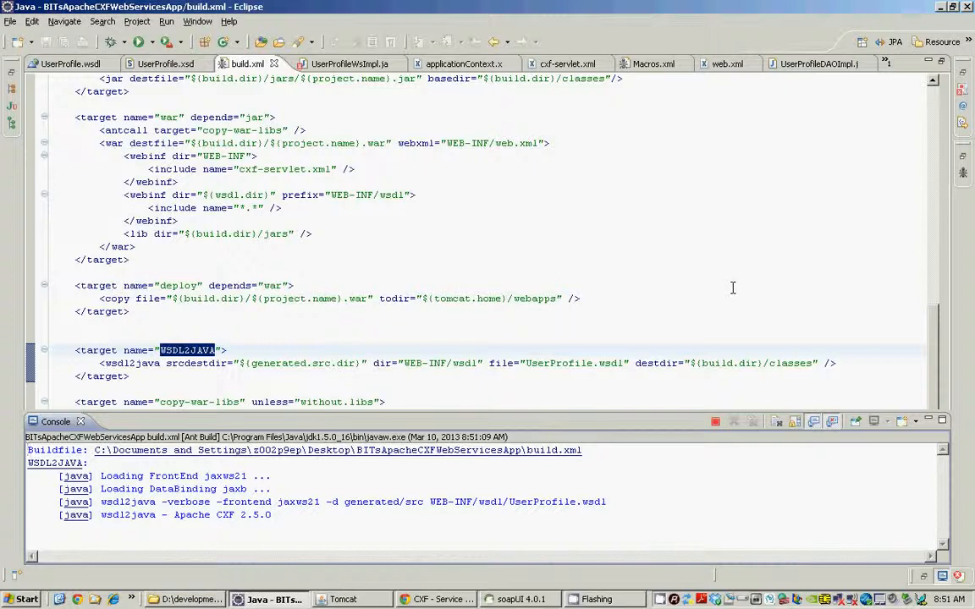
mouse_move(664, 270)
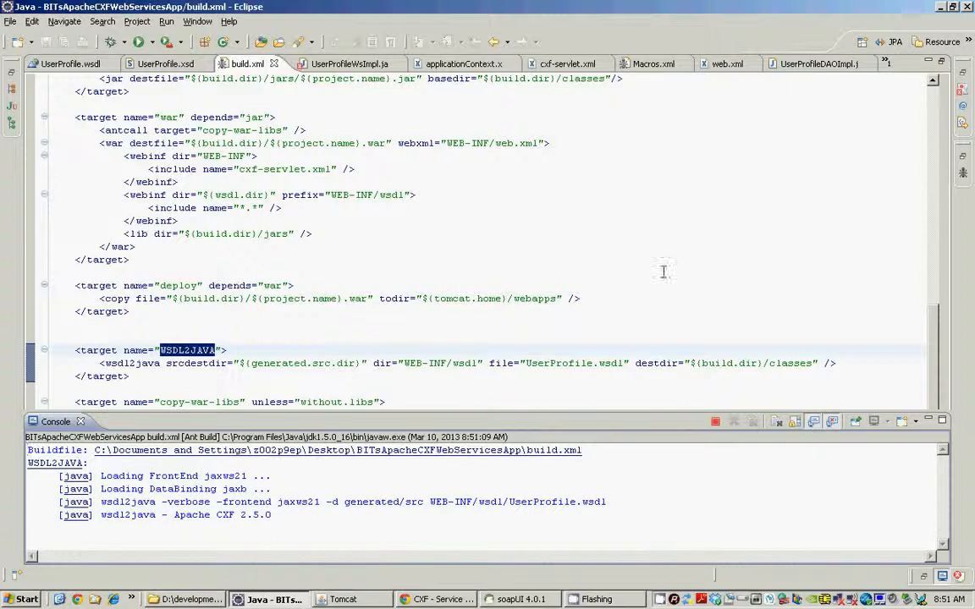
mouse_move(542, 210)
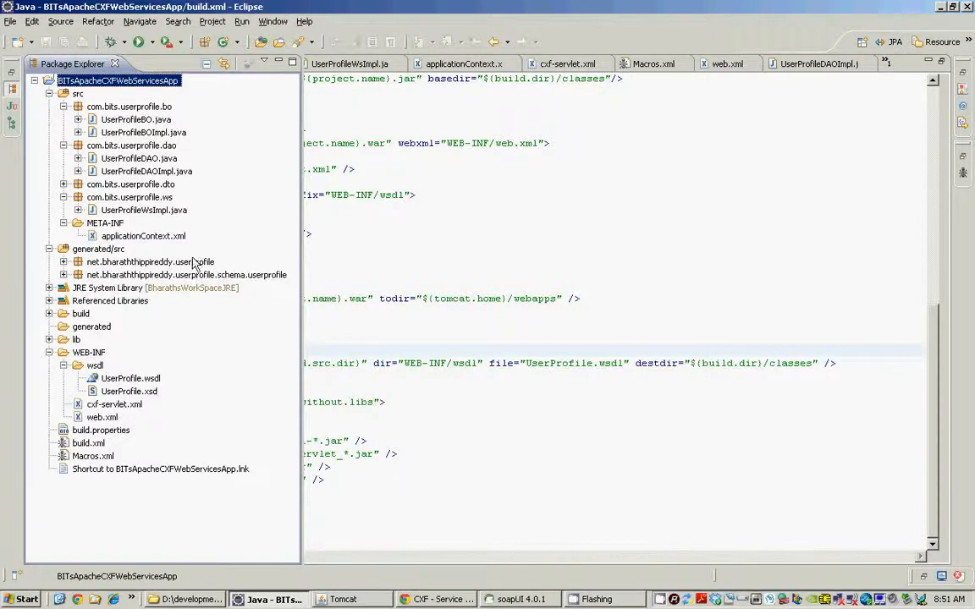
Expand the generated userprofile package and view UserProfileWsImpl.java in the editor.
left_click(64, 260)
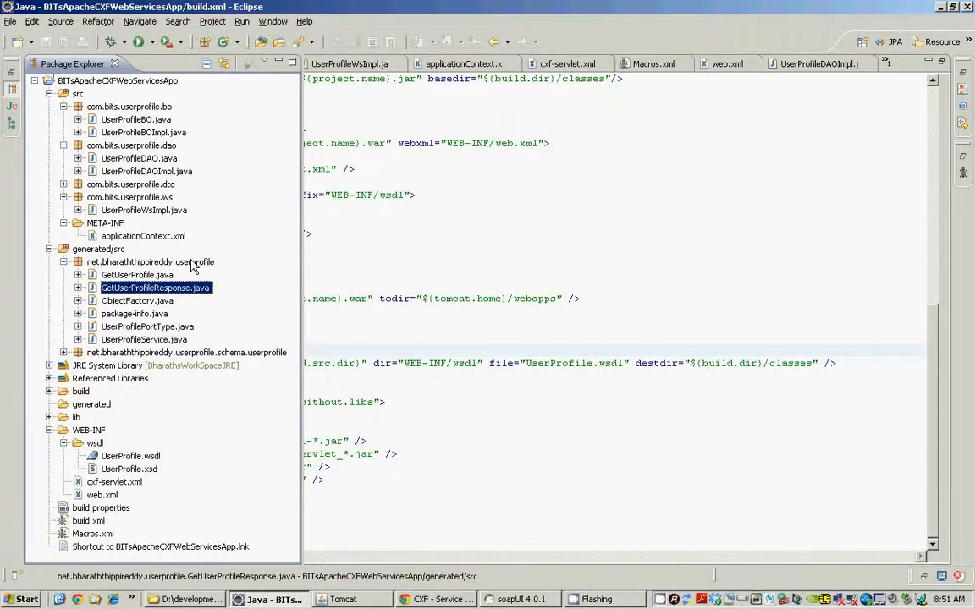
left_click(146, 325)
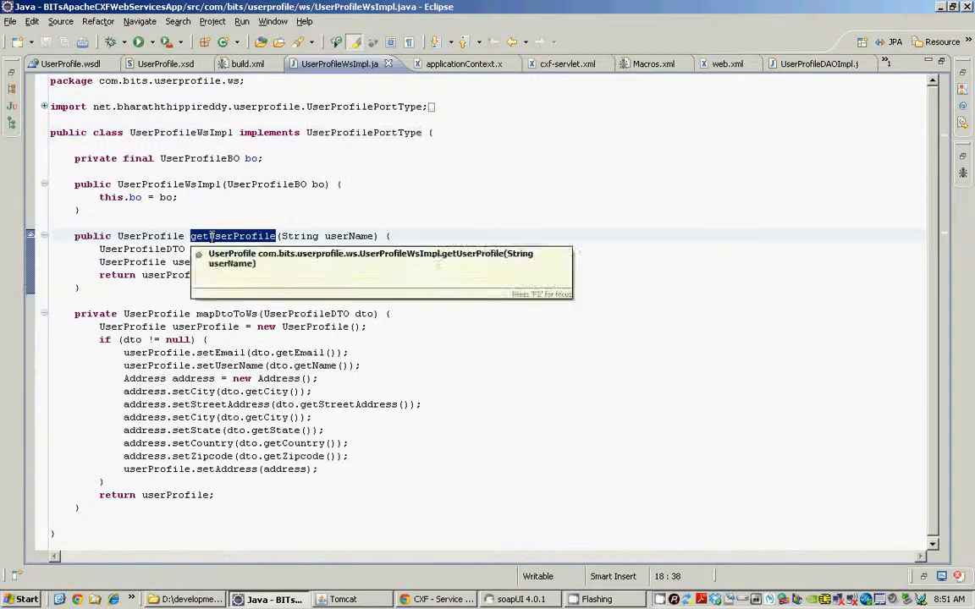
left_click(165, 291)
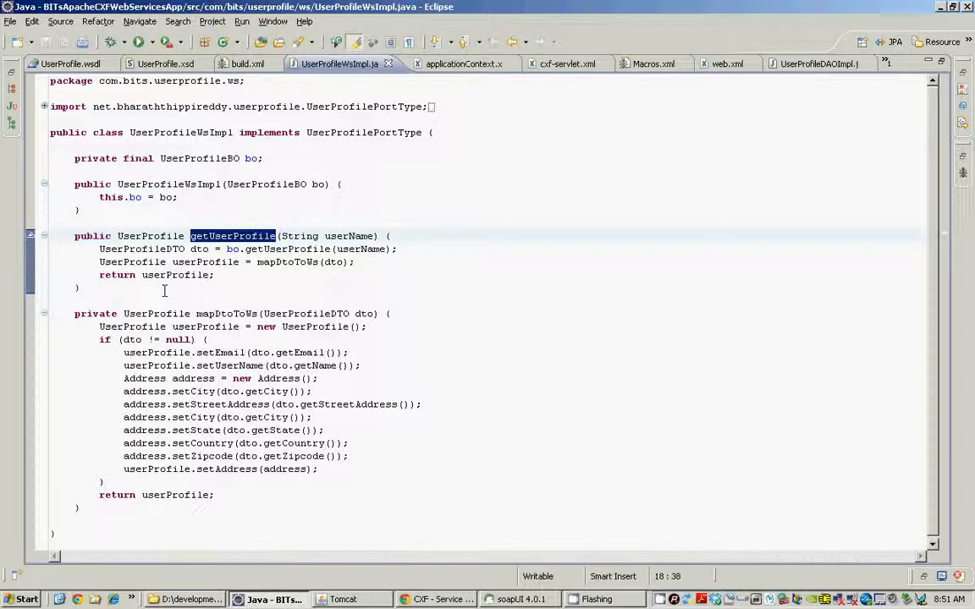
mouse_move(259, 284)
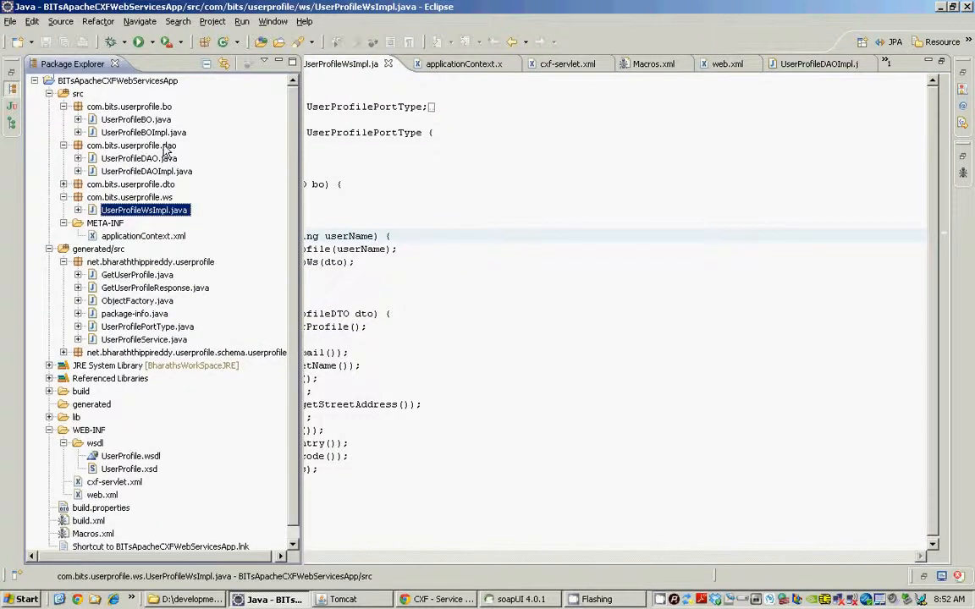
View UserProfileBOImpl.java, restore the surrounding views, then UserProfileDAOImpl.java.
left_click(142, 132)
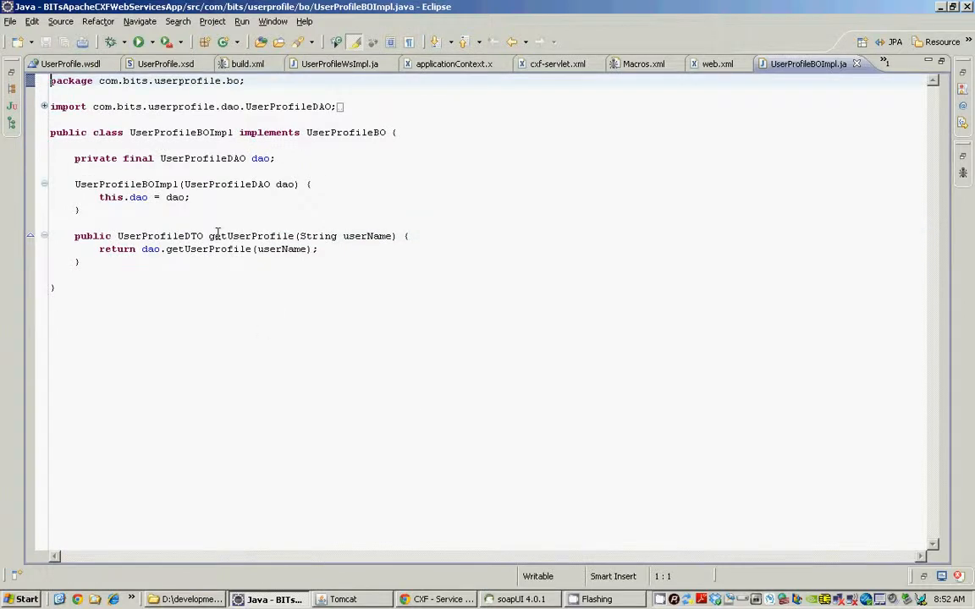
double_click(204, 159)
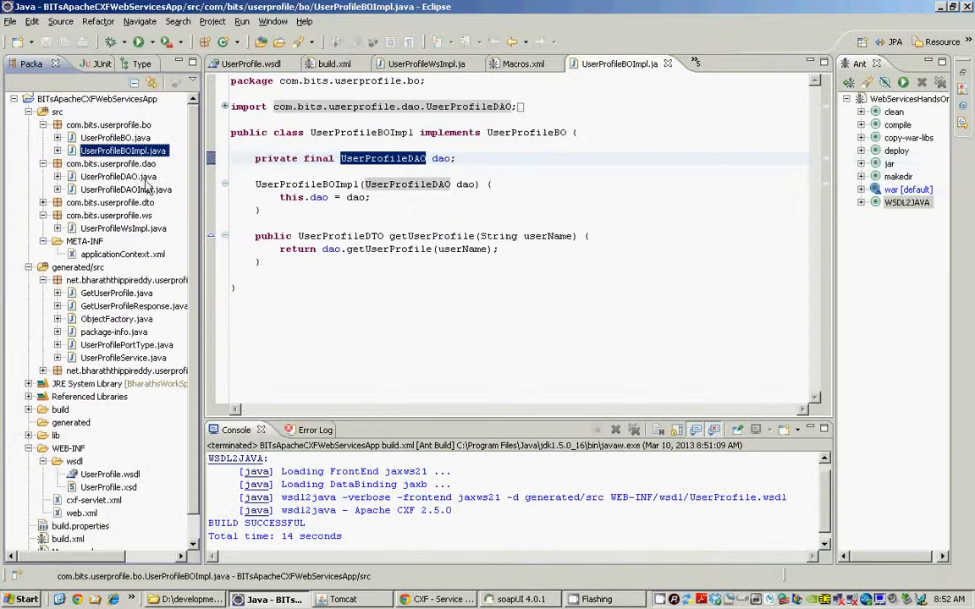
double_click(125, 189)
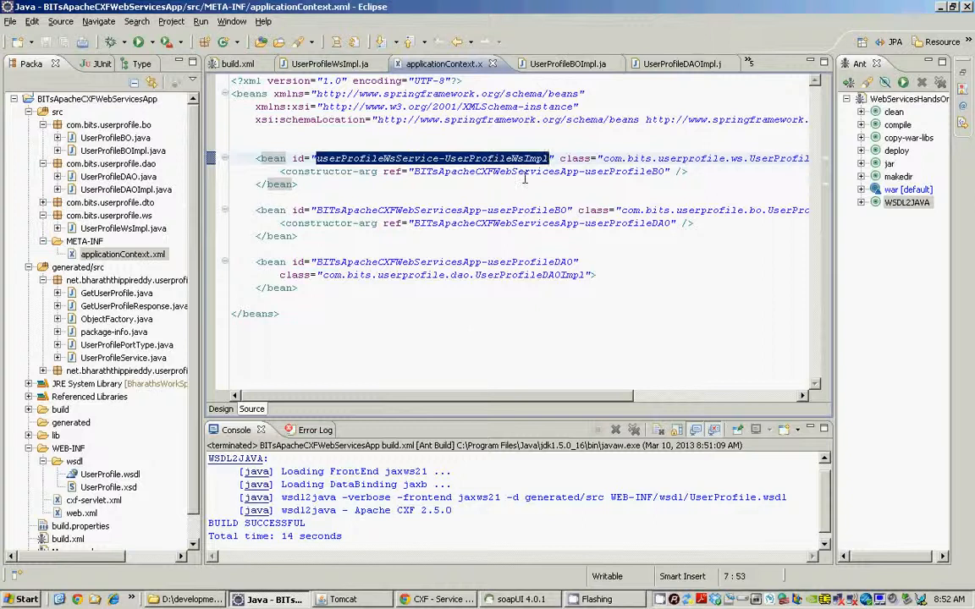
mouse_move(393, 171)
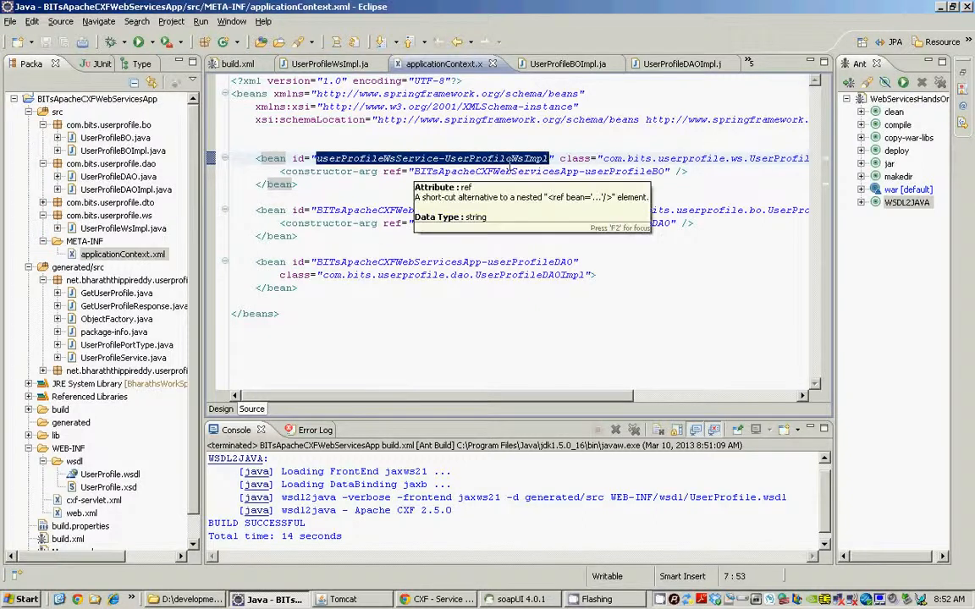
mouse_move(593, 173)
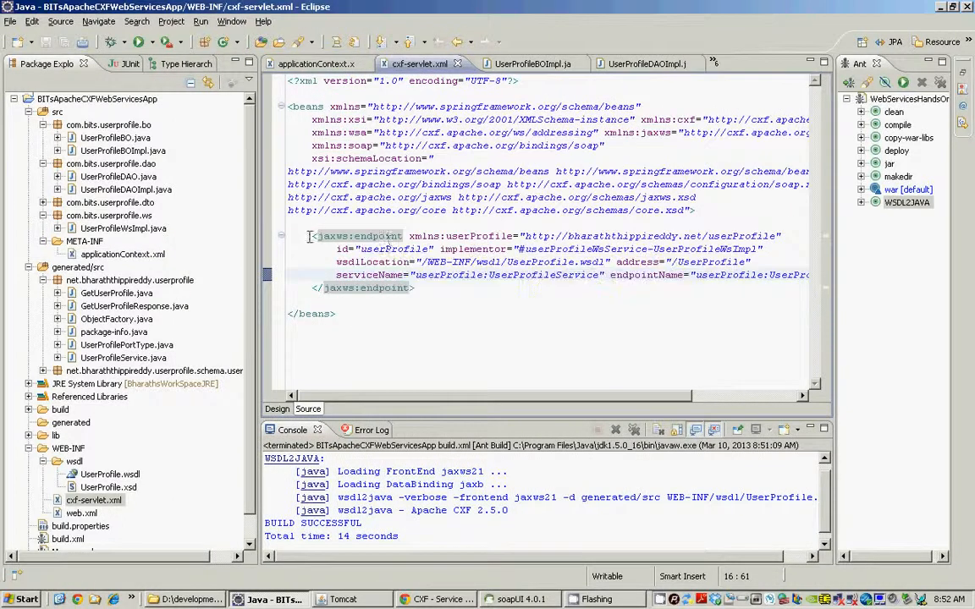
Maximize cxf-servlet.xml and inspect the jaxws:endpoint id userProfile and implementor attributes.
double_click(356, 237)
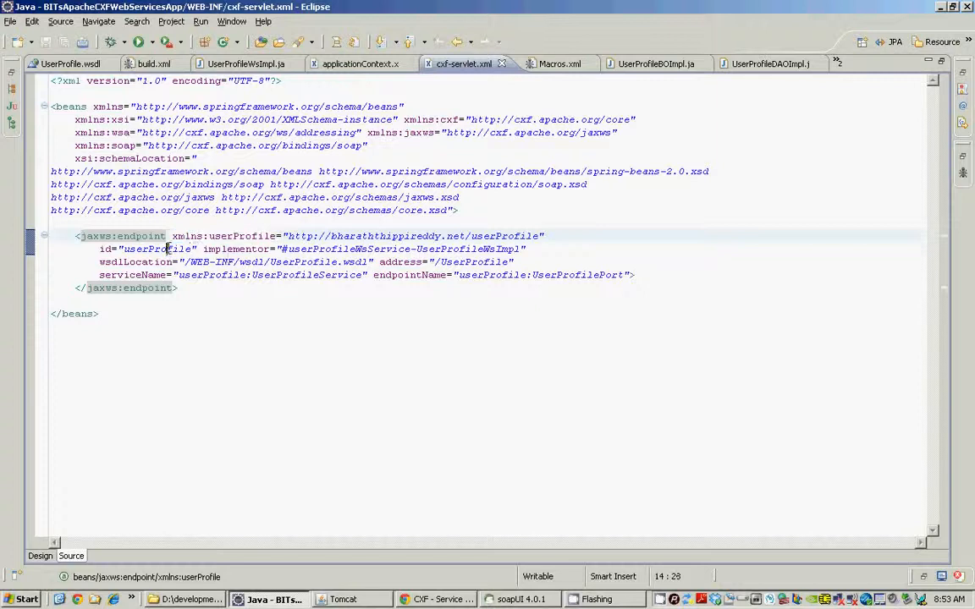
double_click(156, 249)
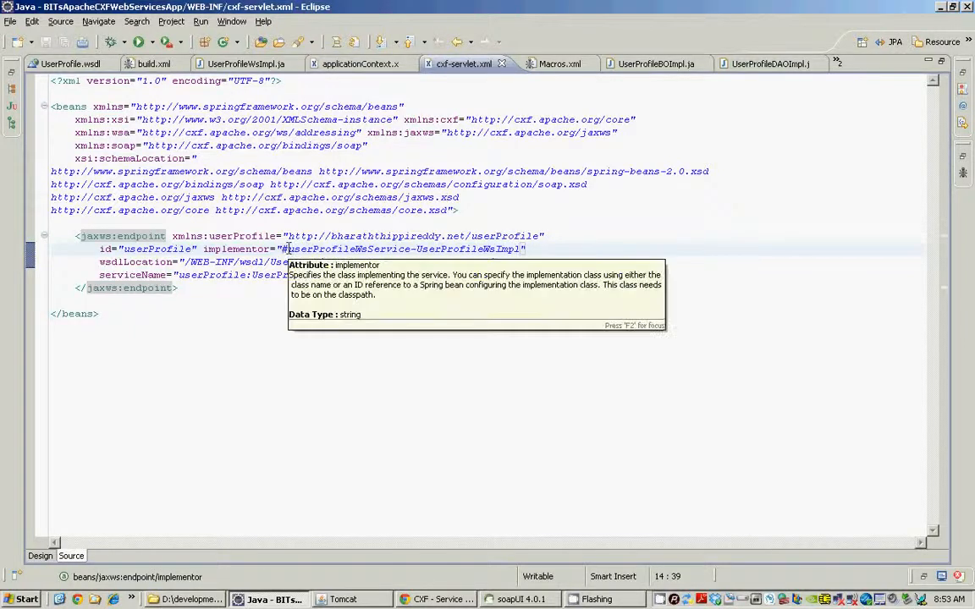
left_click(358, 63)
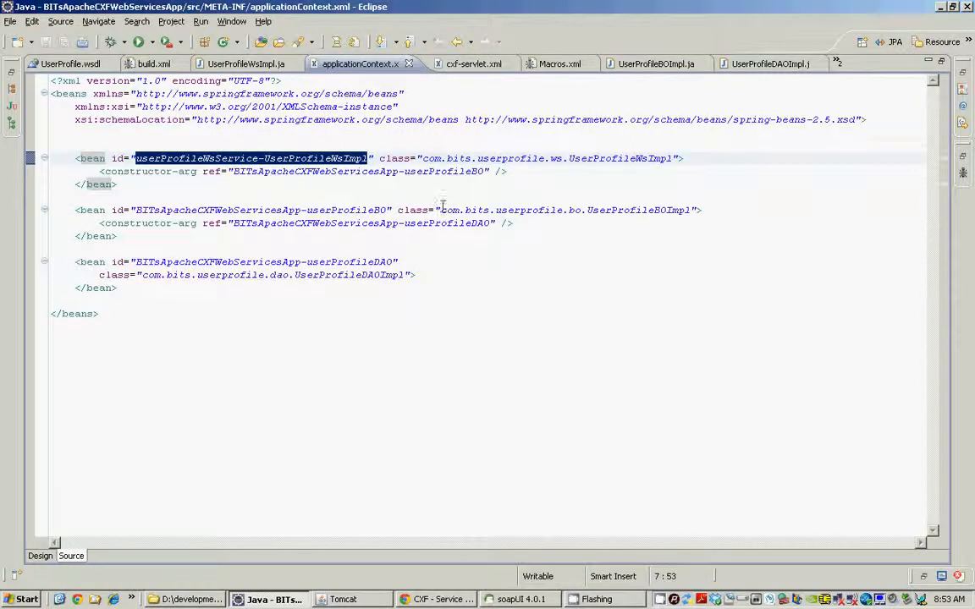
left_click(470, 64)
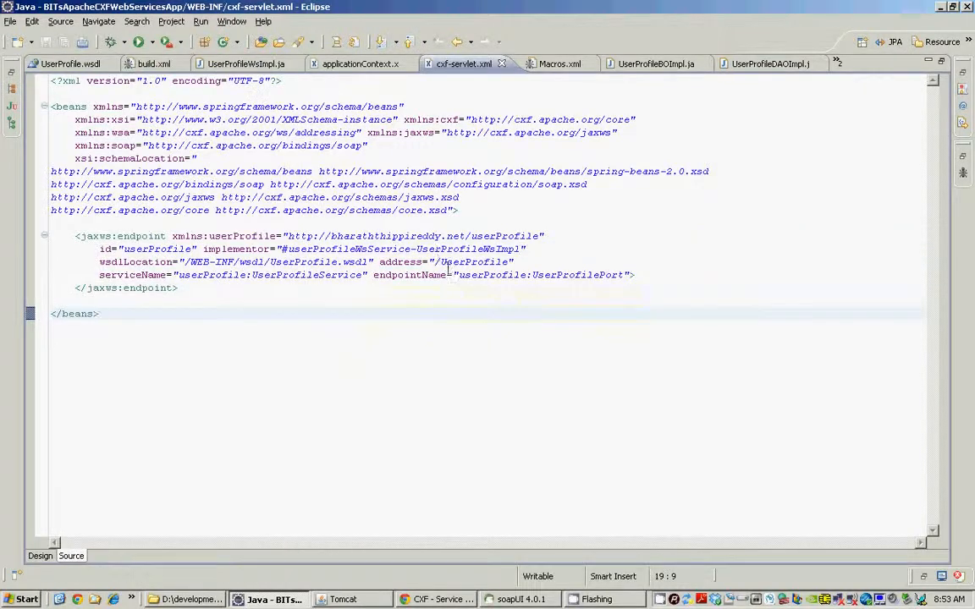
Inspect the endpoint's /UserProfile address value, then show the project's file tree.
double_click(467, 260)
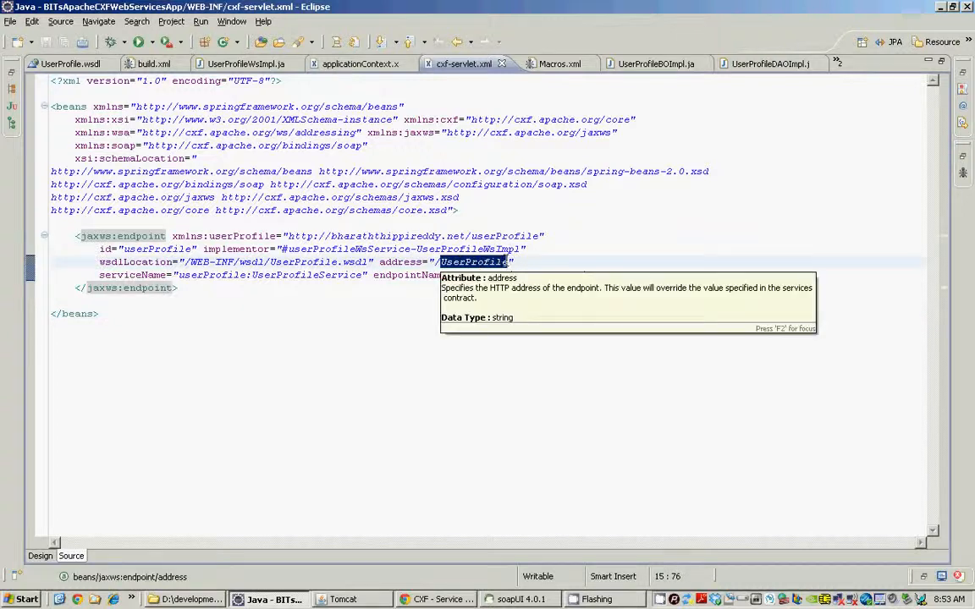
left_click(338, 288)
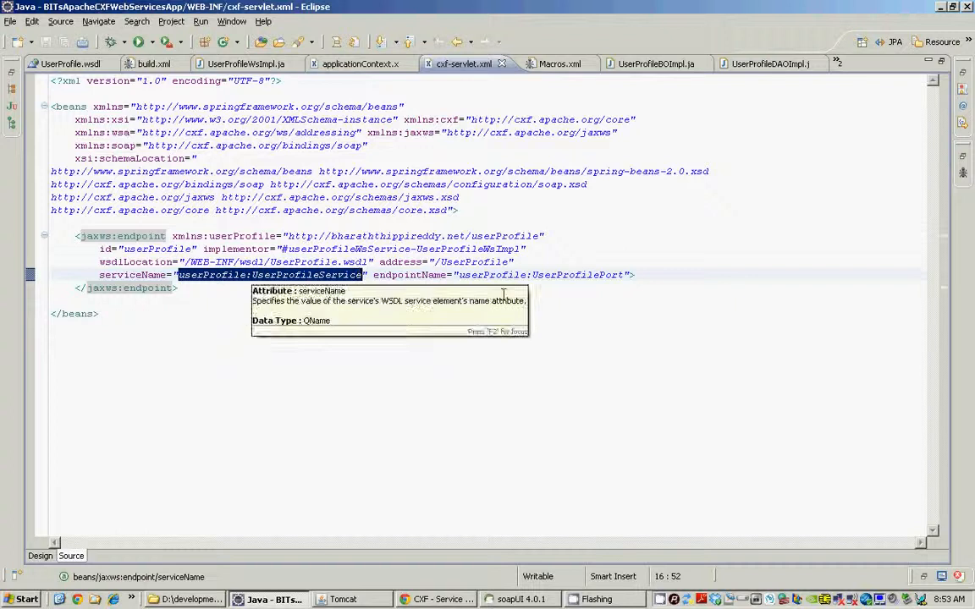
mouse_move(620, 254)
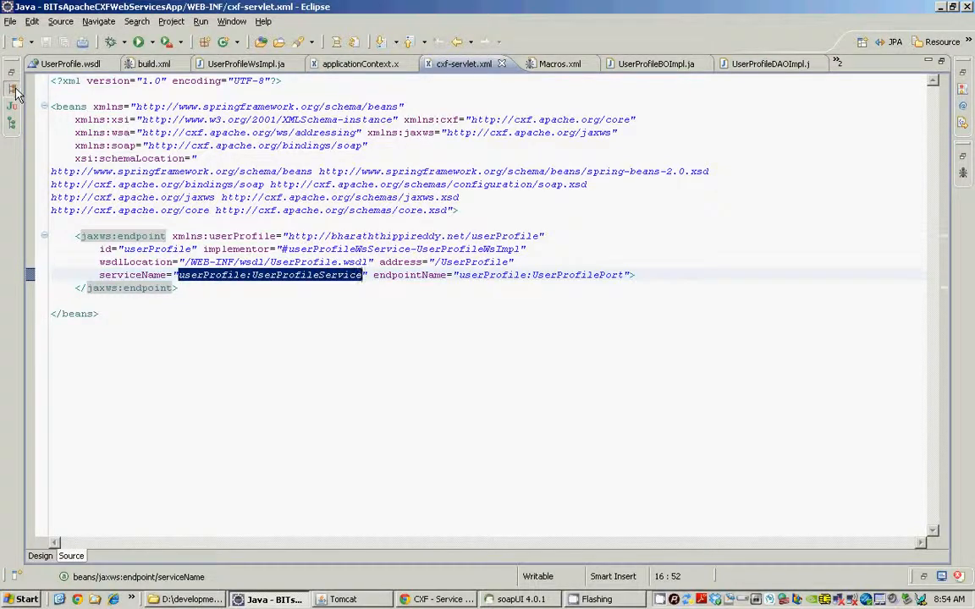
left_click(10, 91)
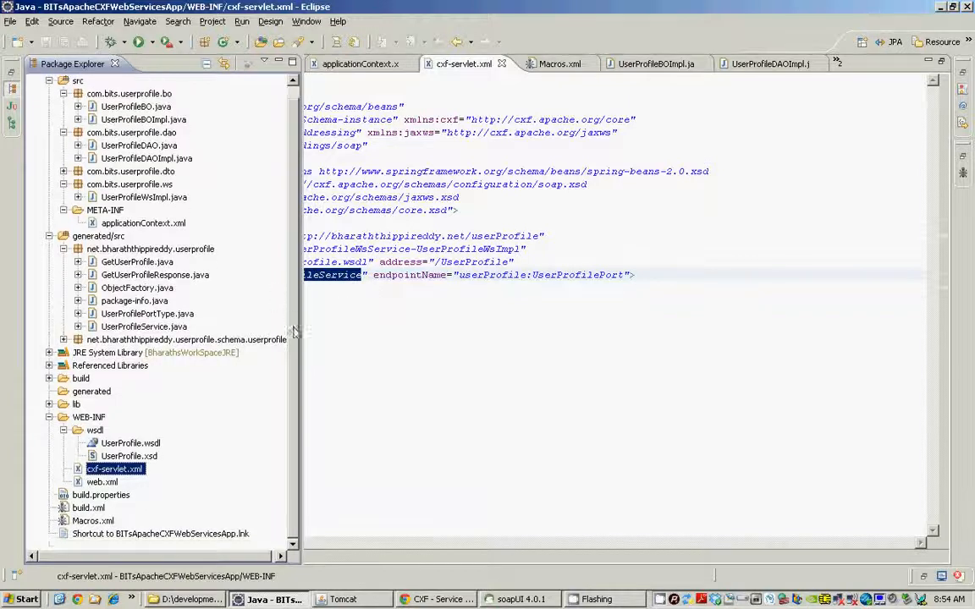
mouse_move(848, 80)
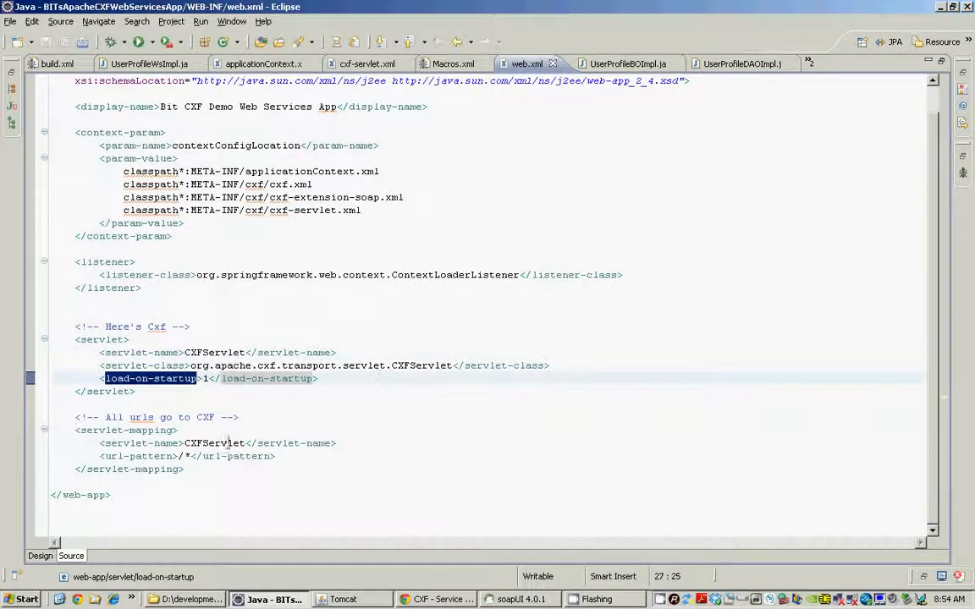
Highlight the CXFServlet servlet name in the web.xml servlet mapping.
double_click(214, 443)
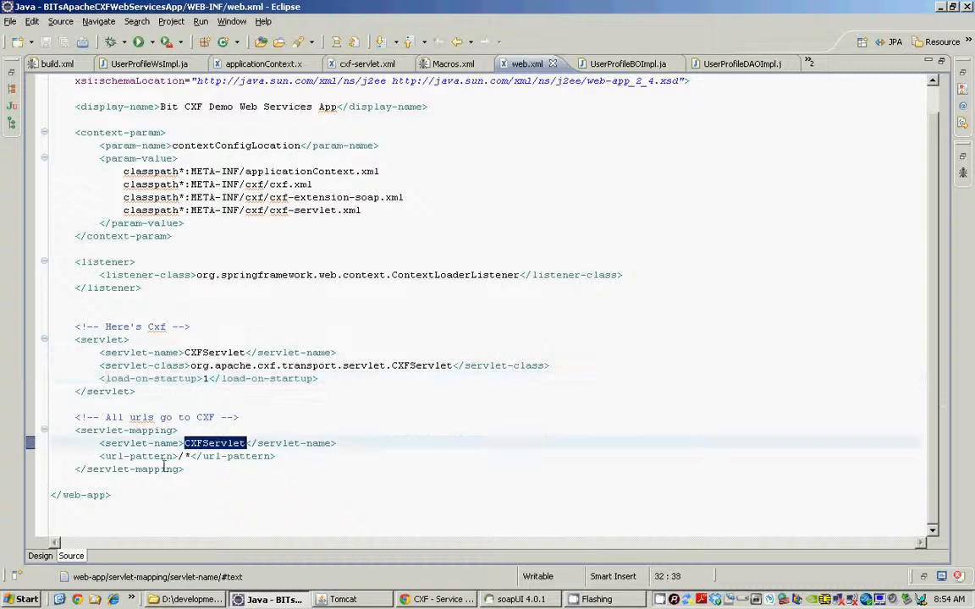
mouse_move(210, 457)
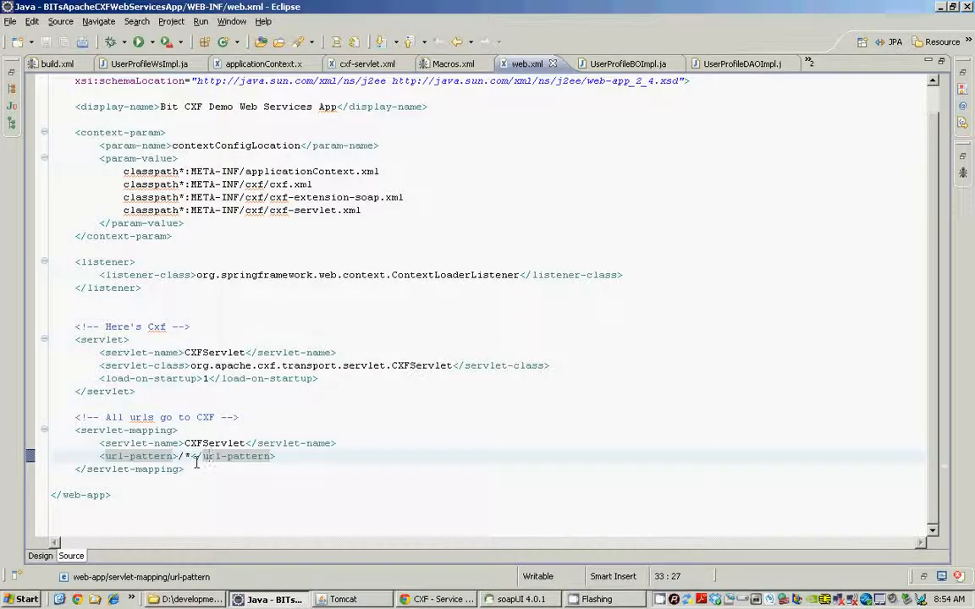
mouse_move(386, 366)
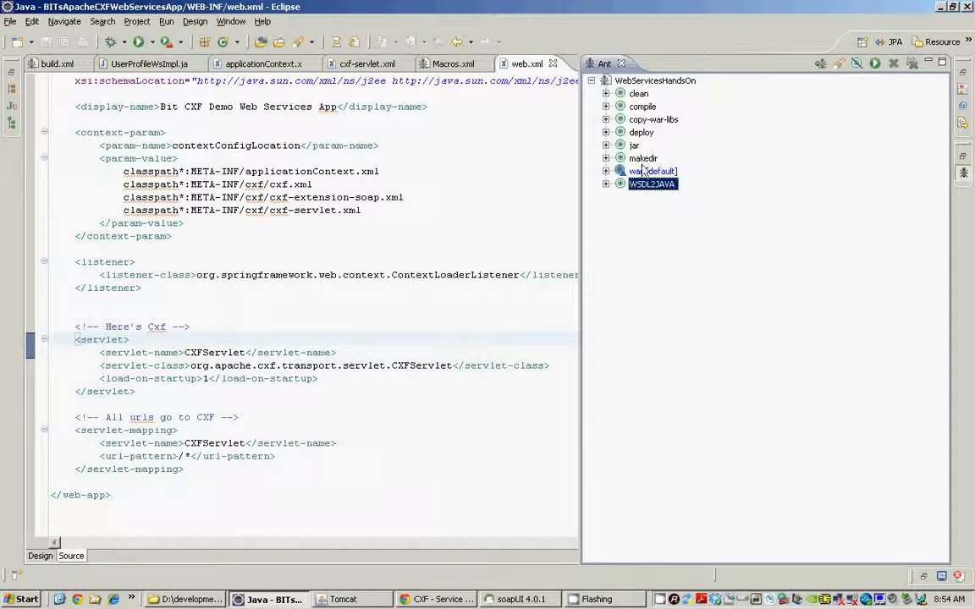
Choose the deploy target in the Ant build targets.
left_click(642, 132)
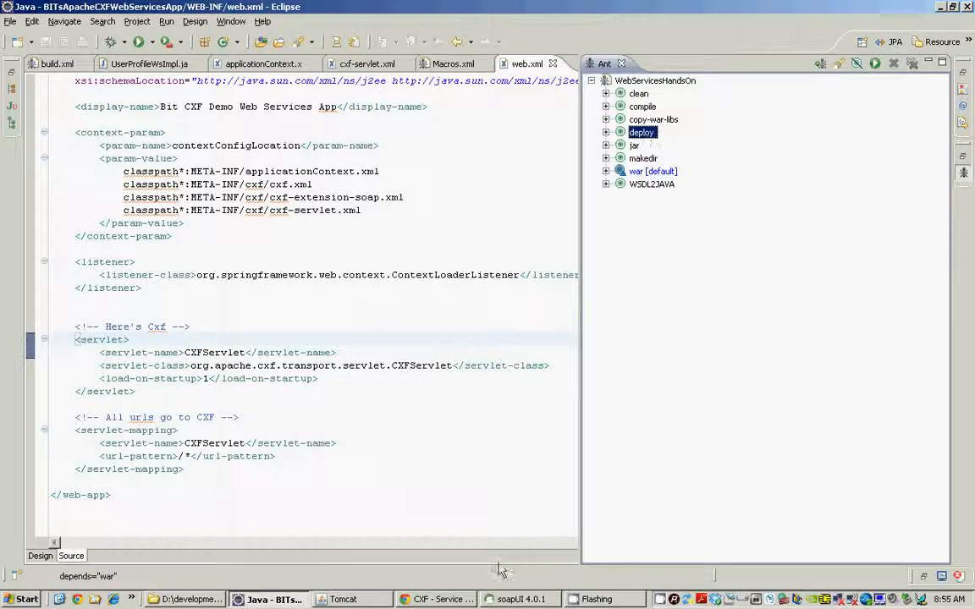
mouse_move(381, 600)
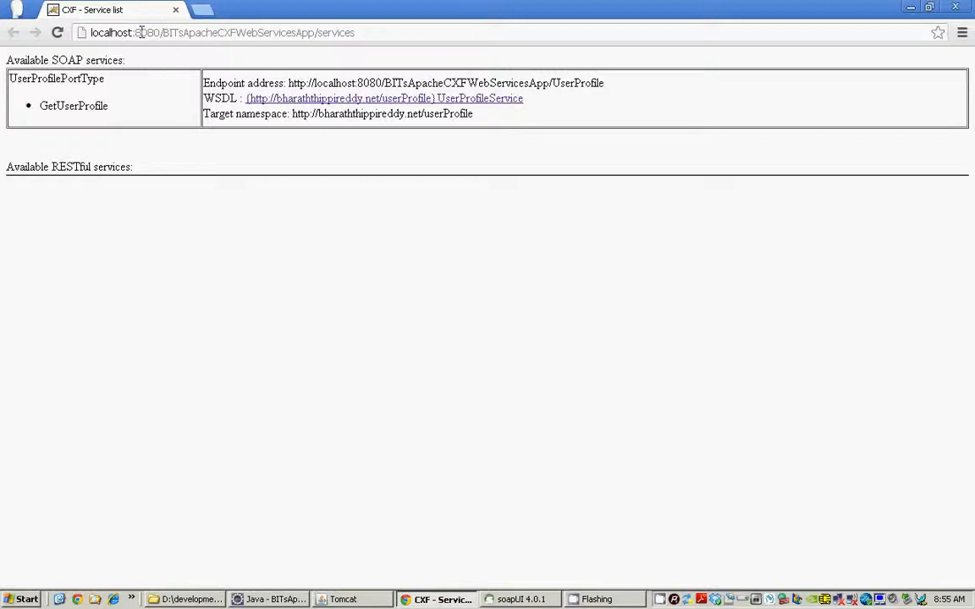
double_click(228, 34)
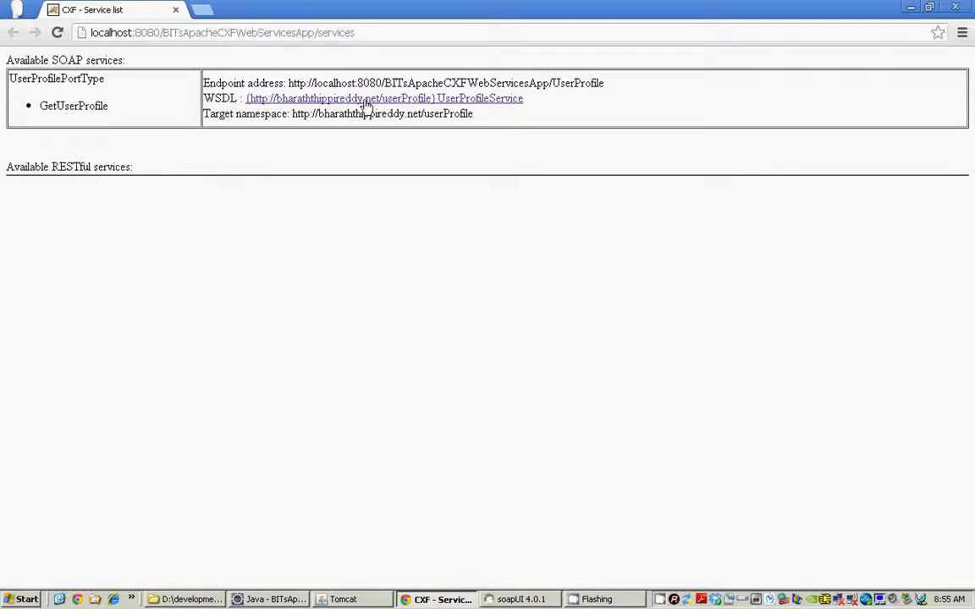
mouse_move(365, 98)
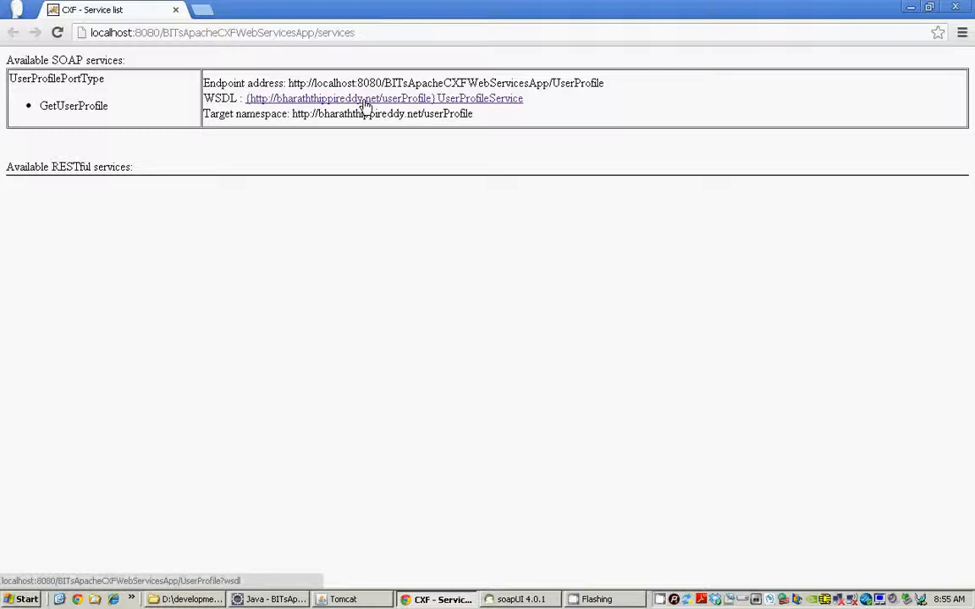
left_click(362, 101)
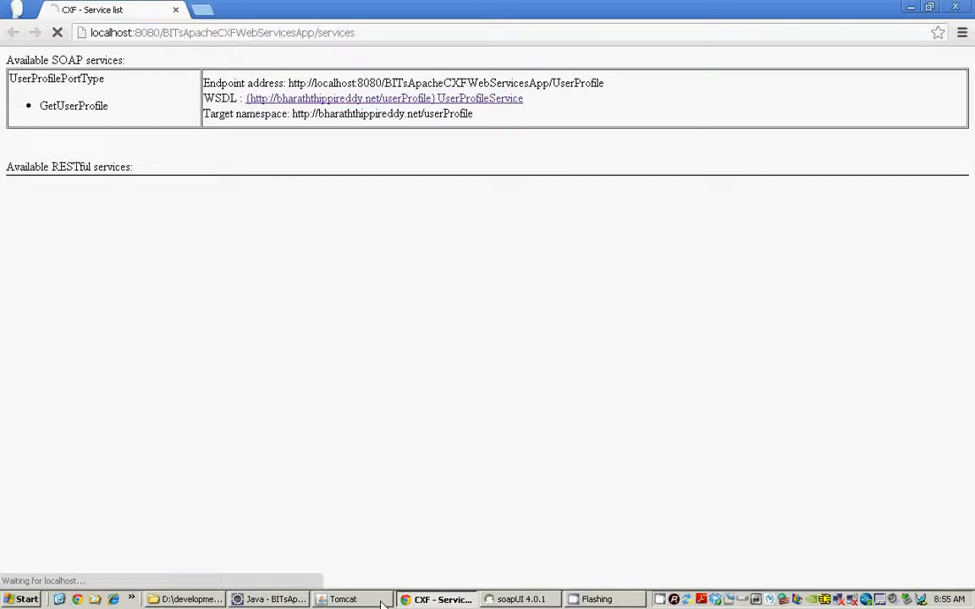
mouse_move(342, 279)
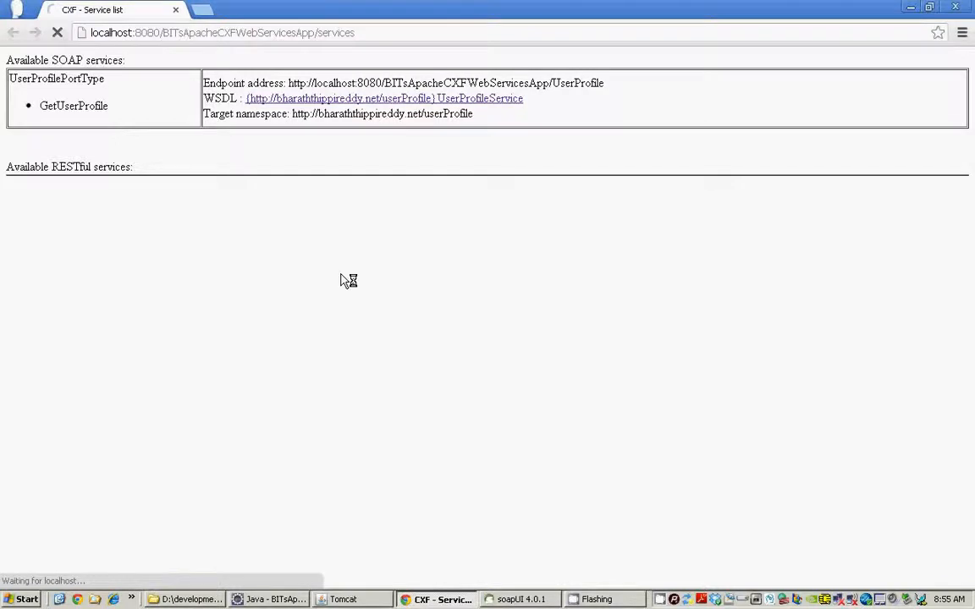
mouse_move(308, 254)
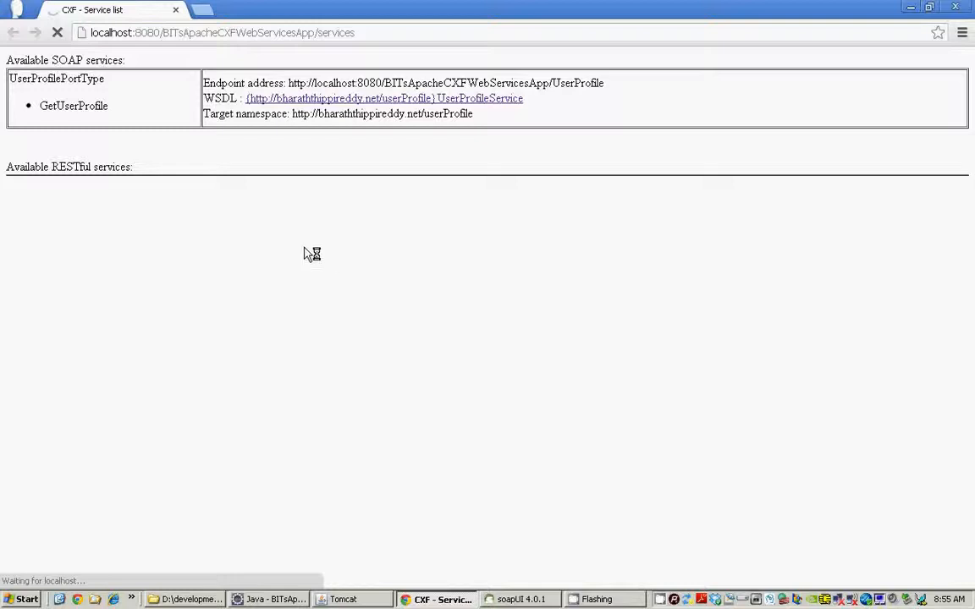
mouse_move(9, 81)
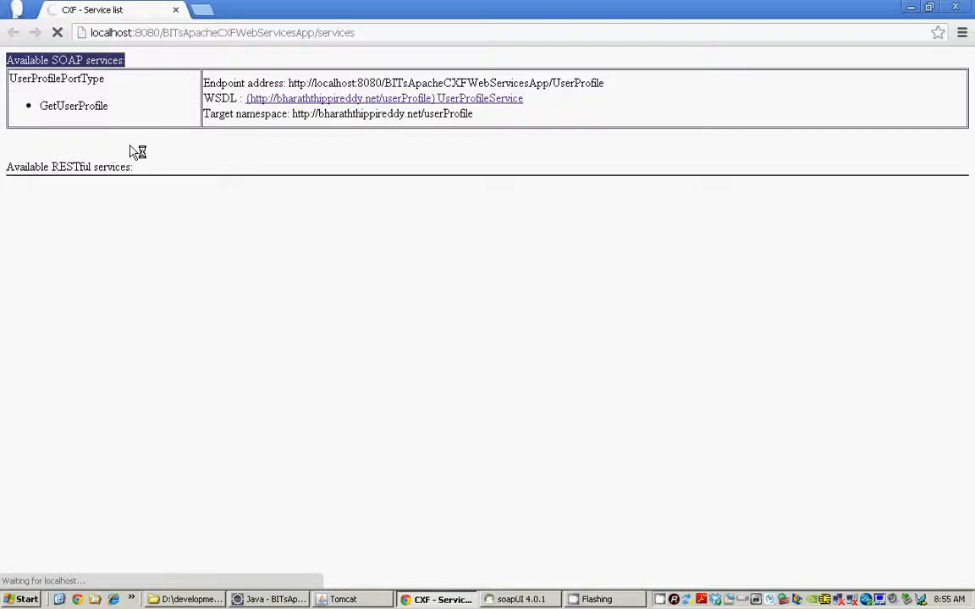
mouse_move(147, 112)
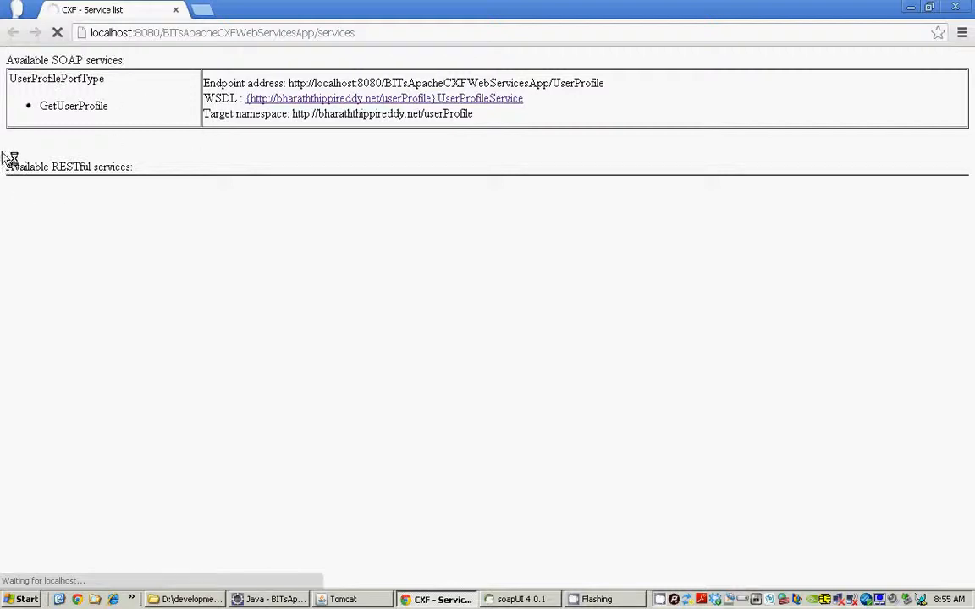
mouse_move(166, 201)
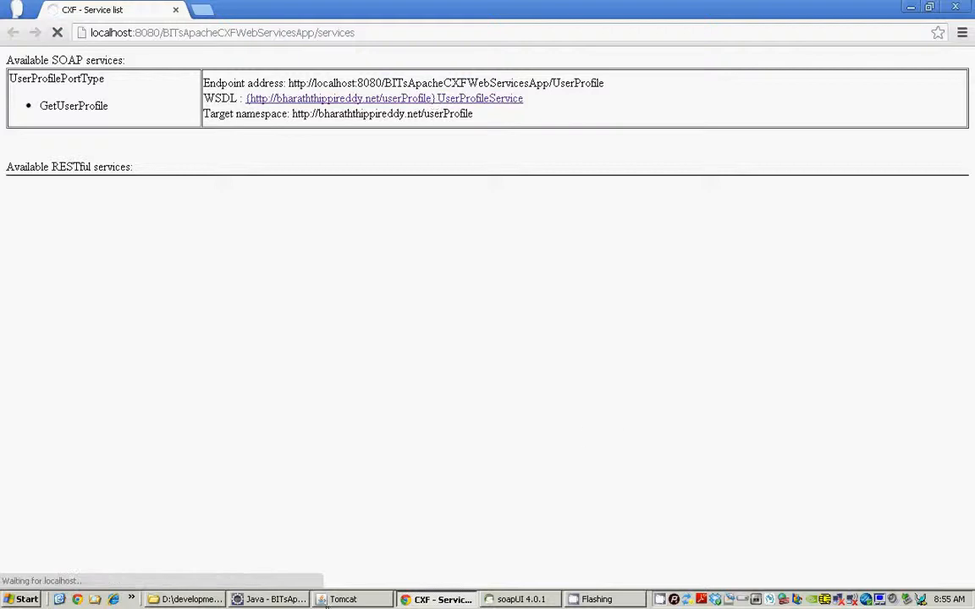
left_click(358, 599)
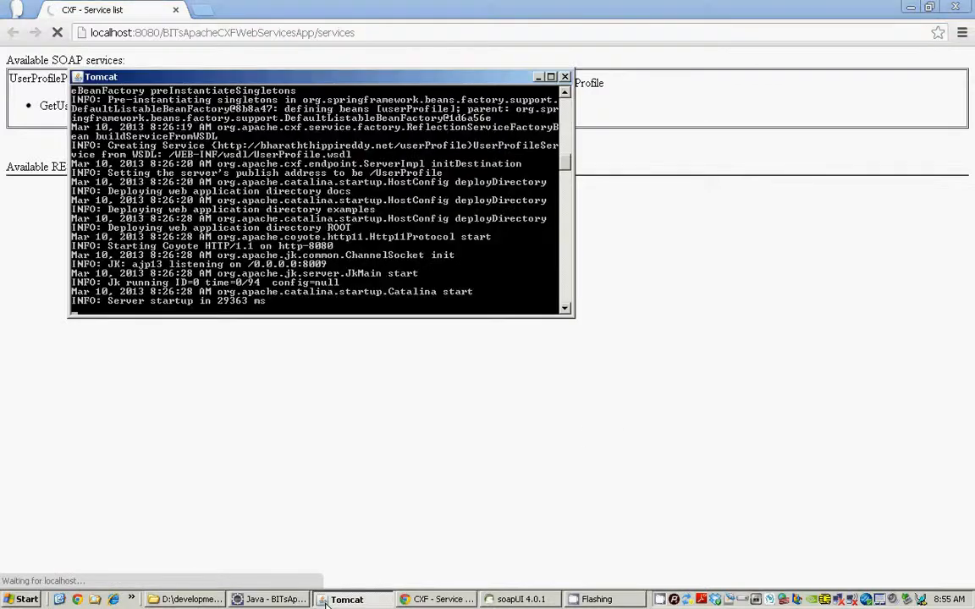
mouse_move(403, 474)
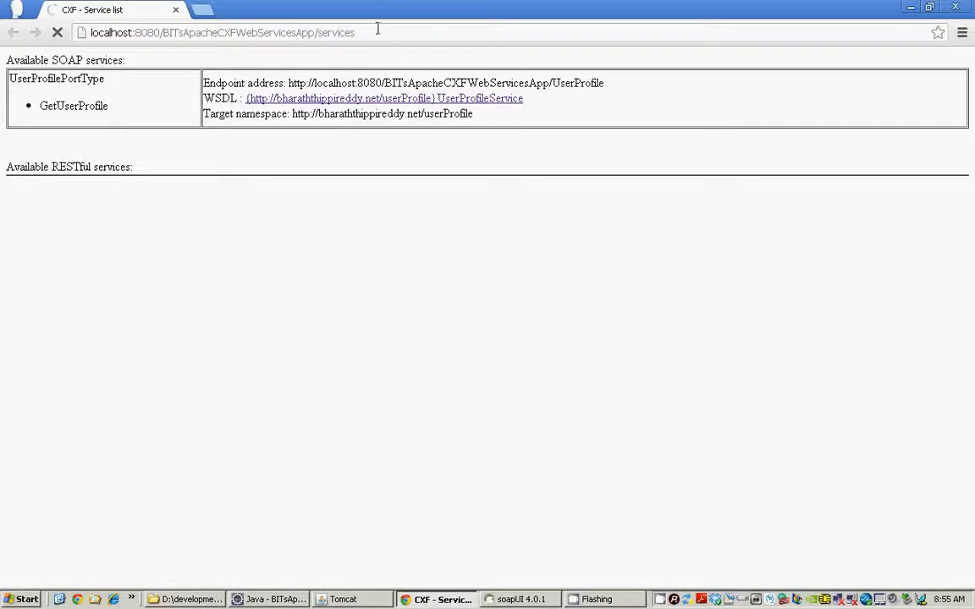
key("Backspace")
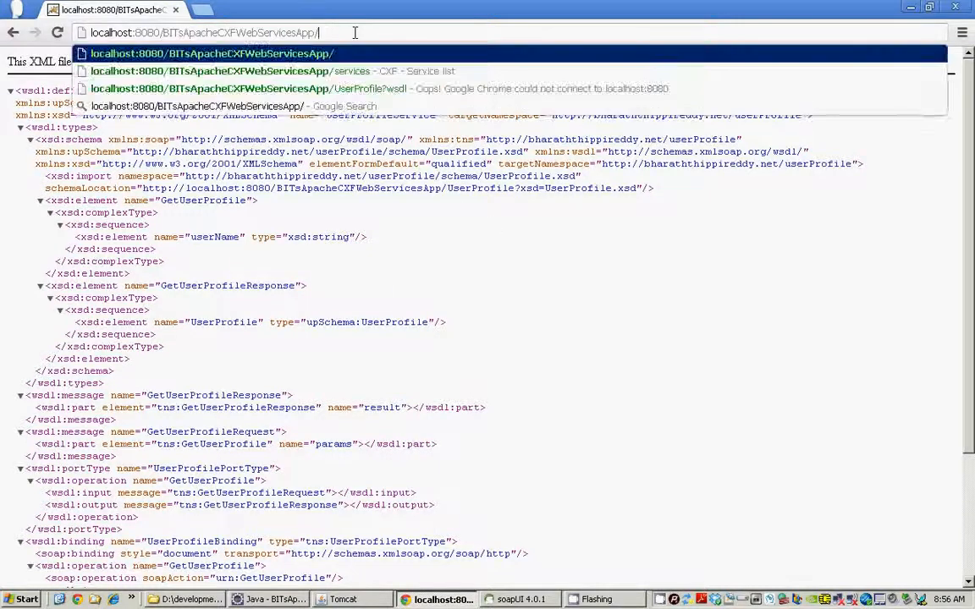
Select the UserProfile?wsdl address for reuse and switch over to soapUI.
left_click(211, 71)
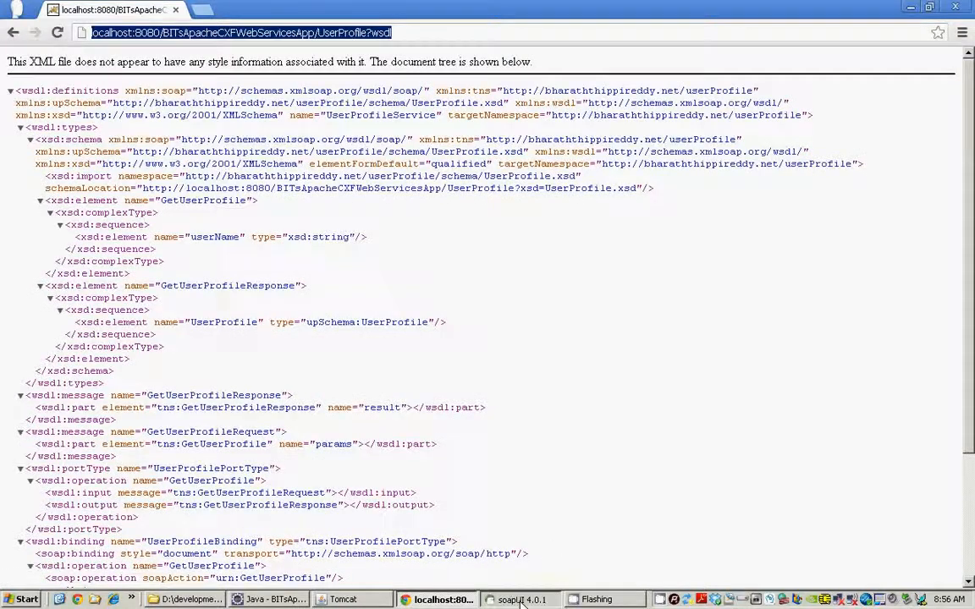
left_click(13, 27)
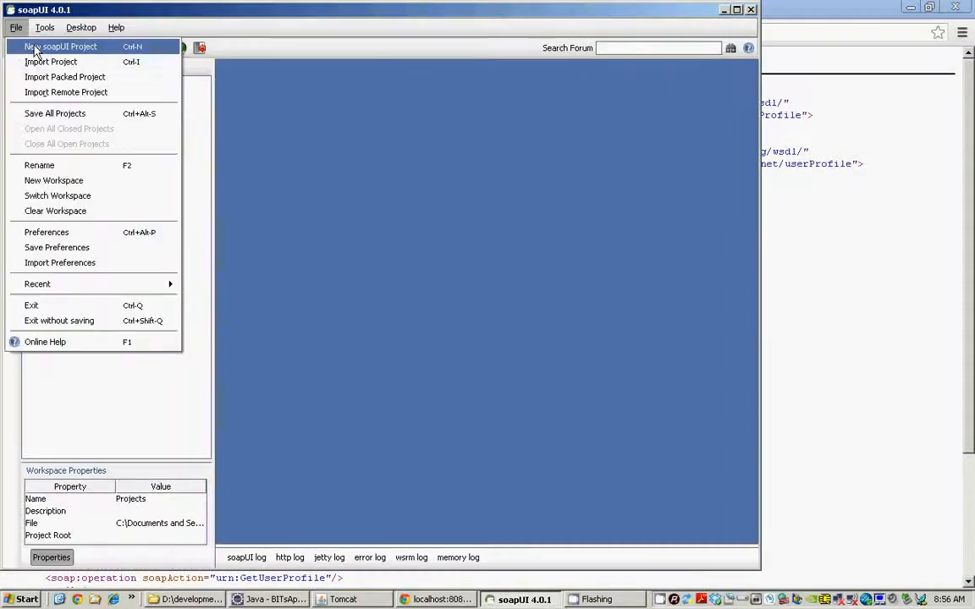
Create soapUI project UserProf from BITsApacheCXFWebServicesApp/UserProfile?wsdl with a generated GetUserProfile test suite.
left_click(59, 44)
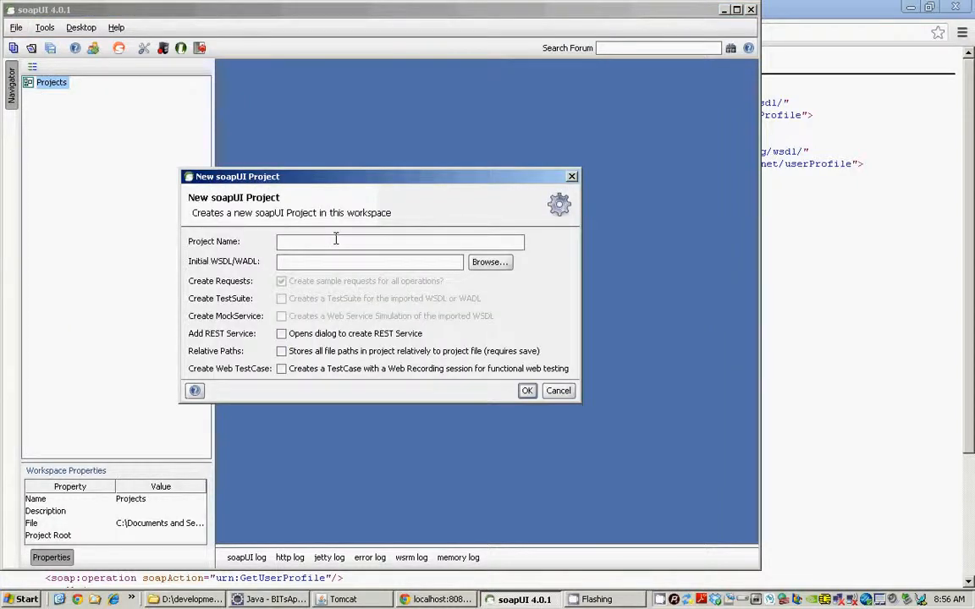
type("UserProfileWS")
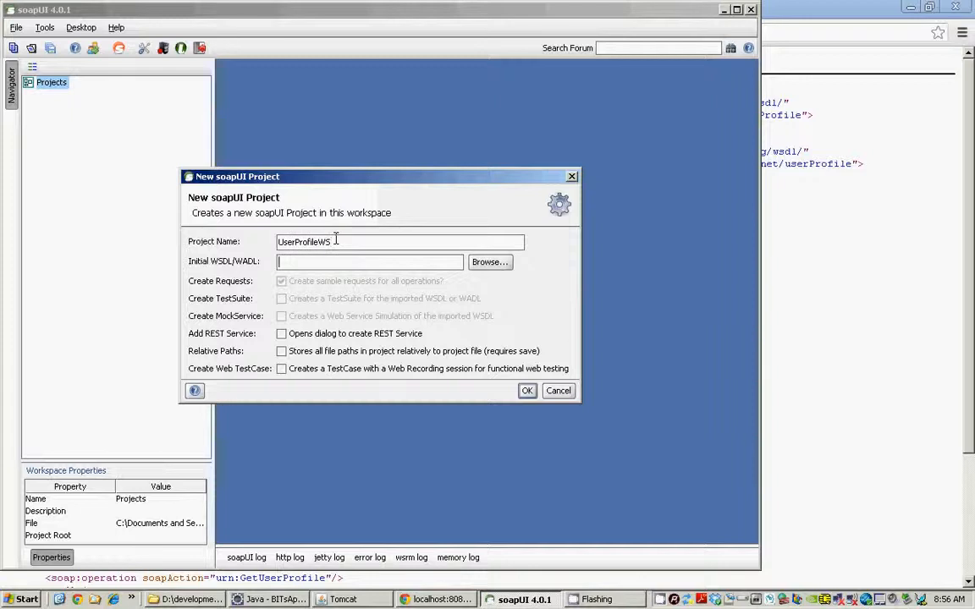
type("BITsApacheCXFWebServicesApp/UserProfile?wsdl")
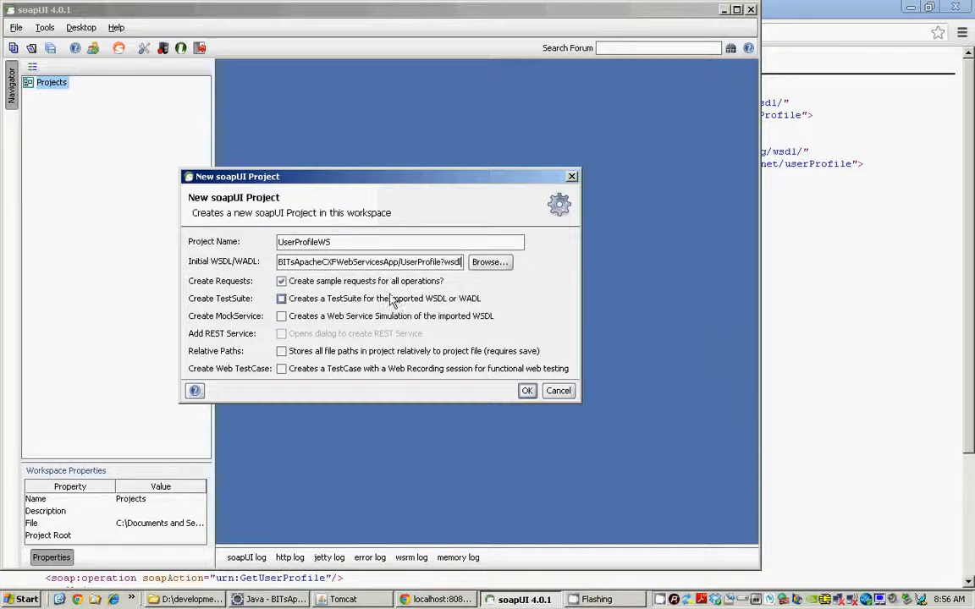
mouse_move(281, 298)
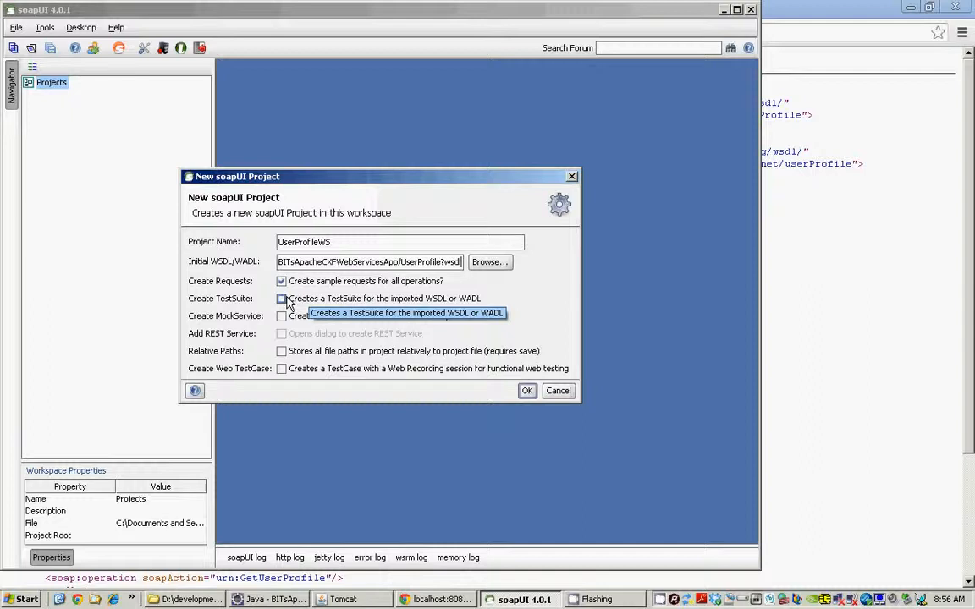
left_click(281, 298)
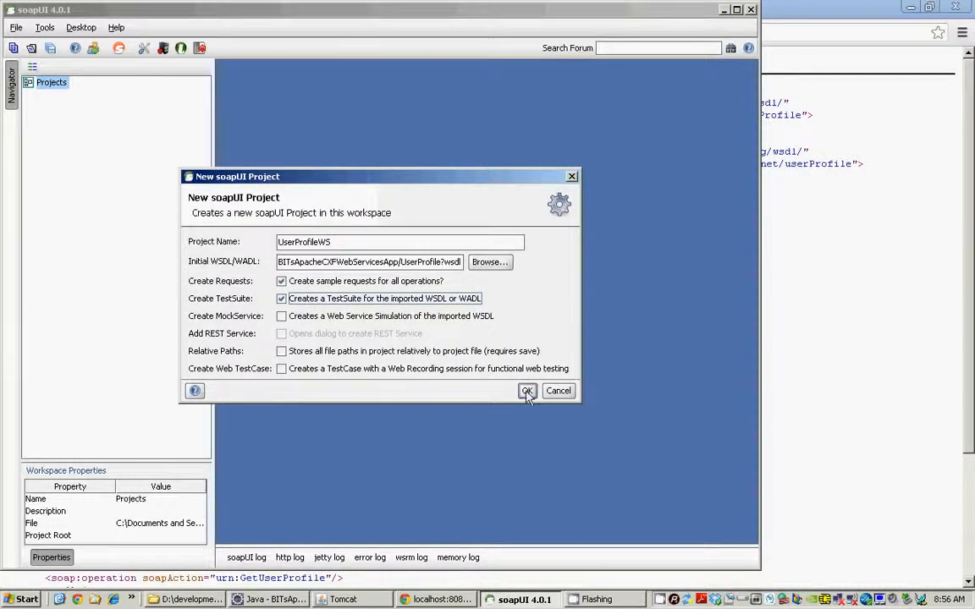
left_click(526, 390)
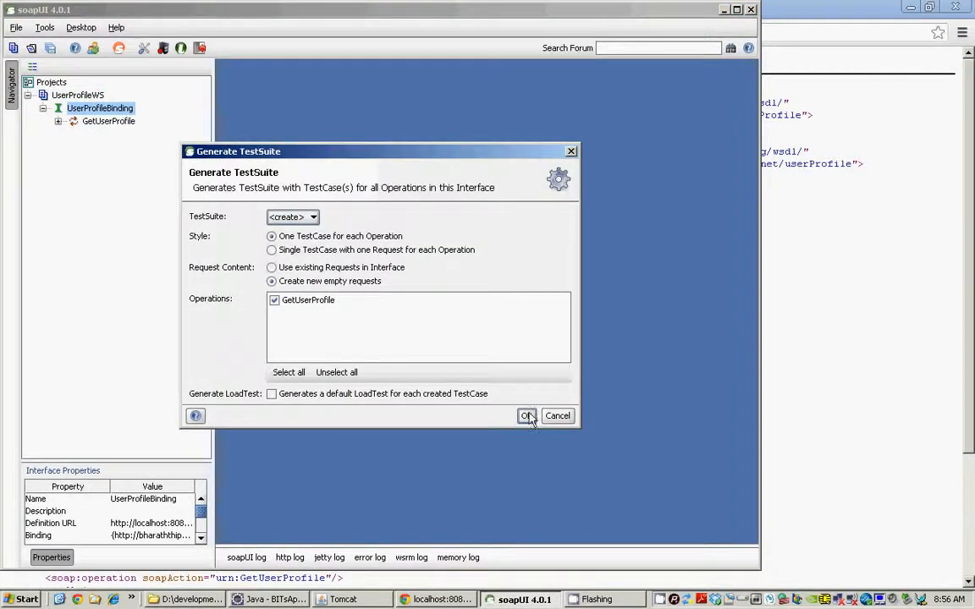
left_click(526, 417)
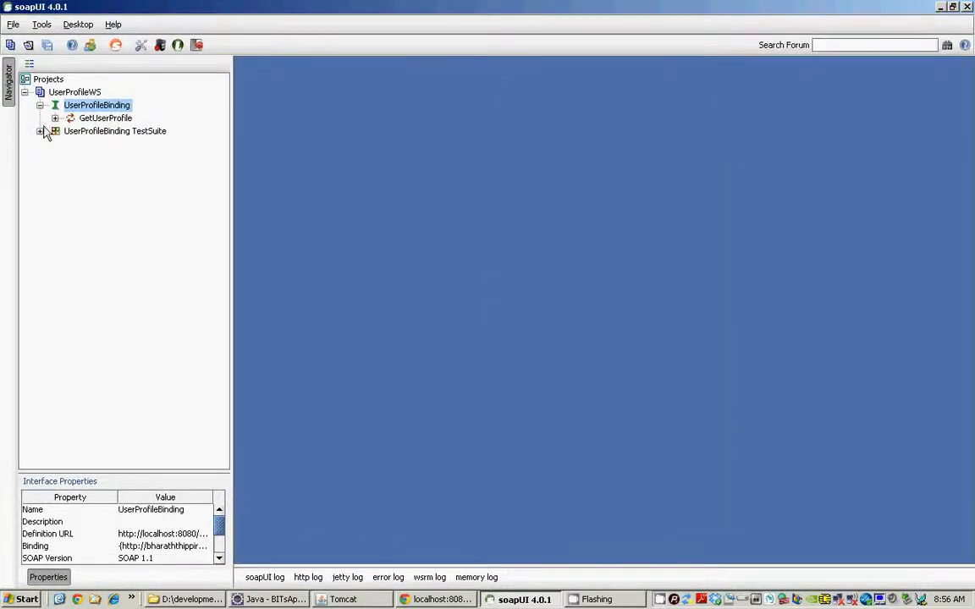
Expand UserProfileBinding TestSuite and GetUserProfile TestCase, selecting the GetUserProfile test step.
left_click(40, 132)
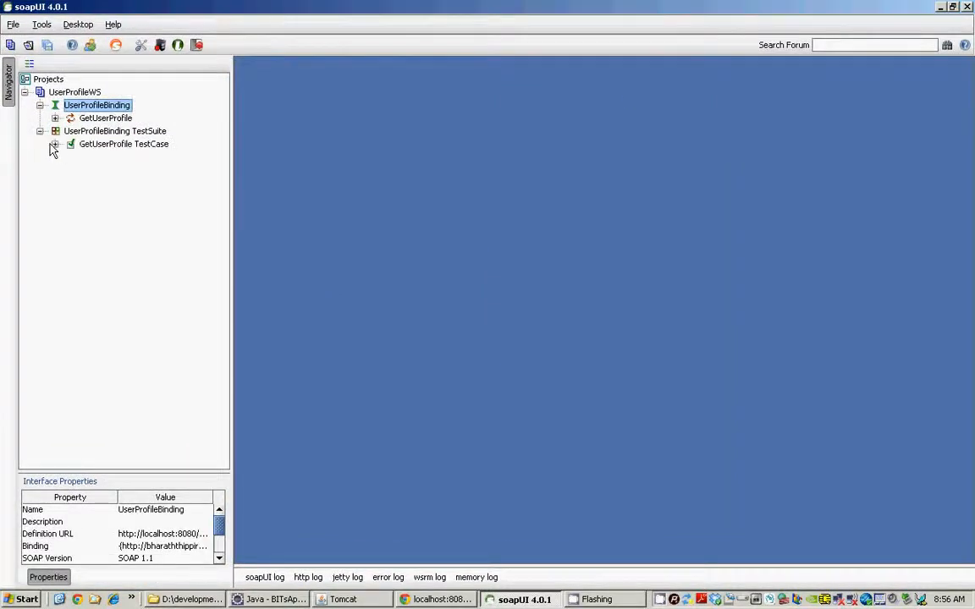
left_click(55, 144)
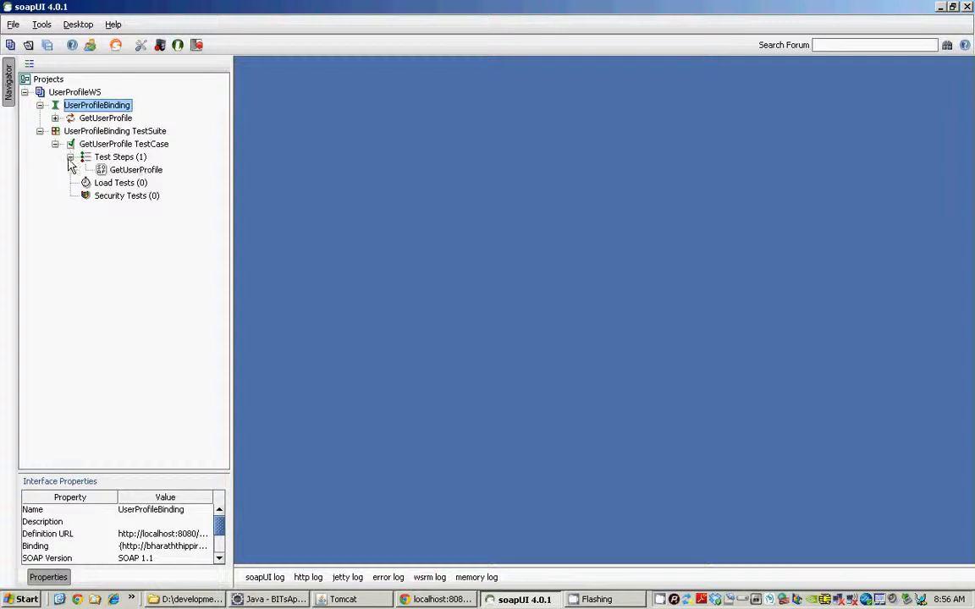
left_click(135, 170)
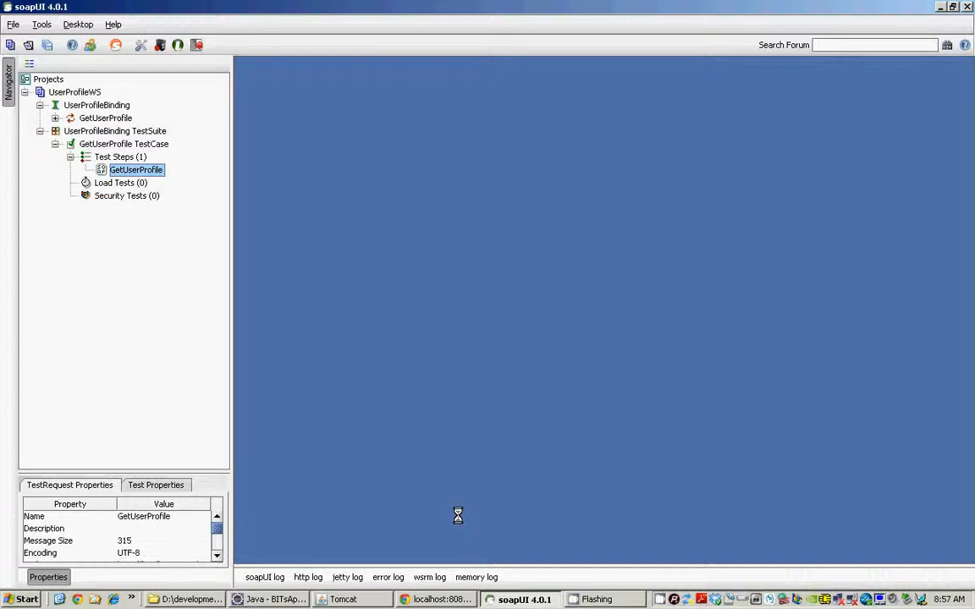
Submit the GetUserProfile request for Bharath, get his full profile, then set userName to Test.
double_click(135, 170)
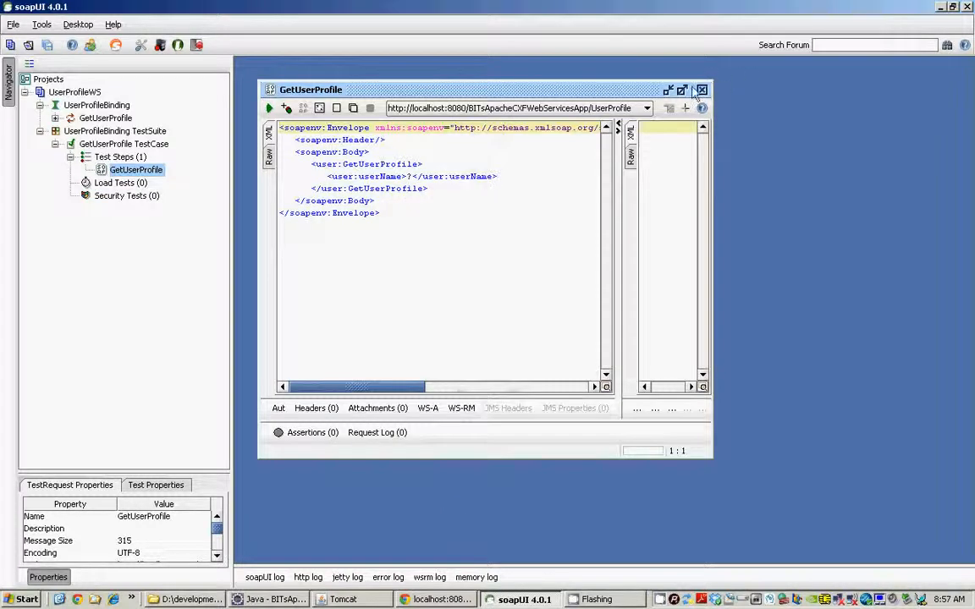
left_click(690, 88)
type("Bharath")
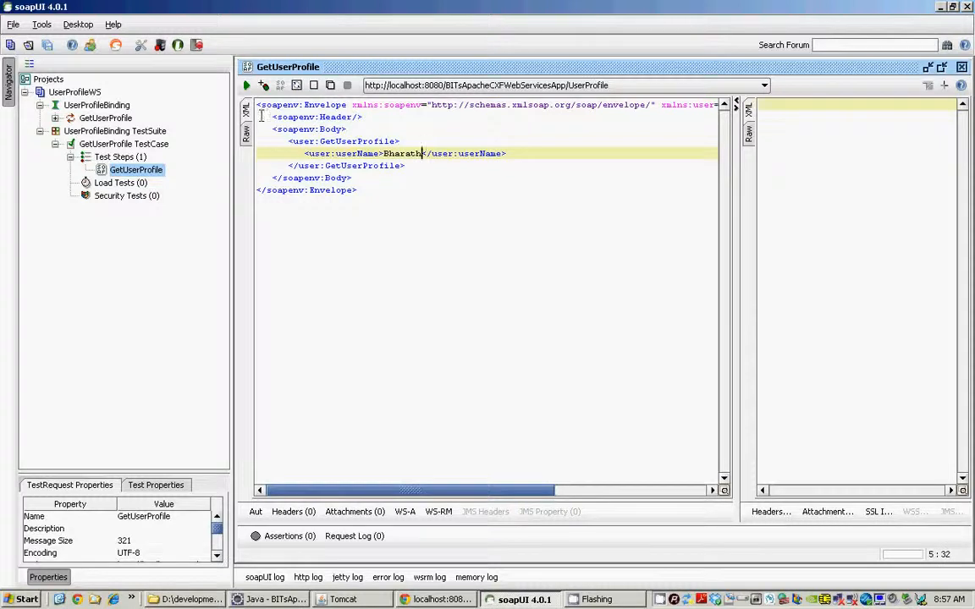
left_click(247, 85)
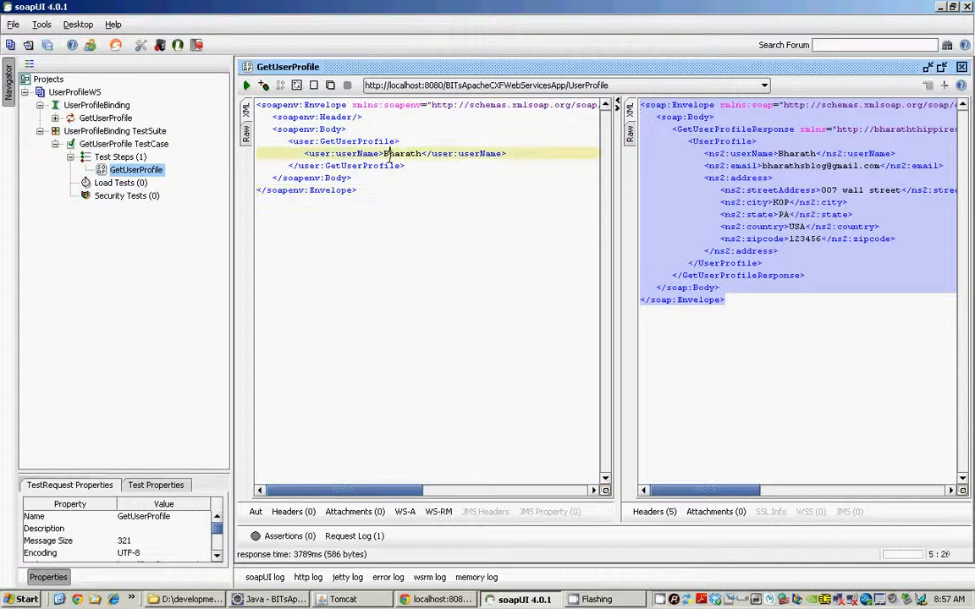
type("Test")
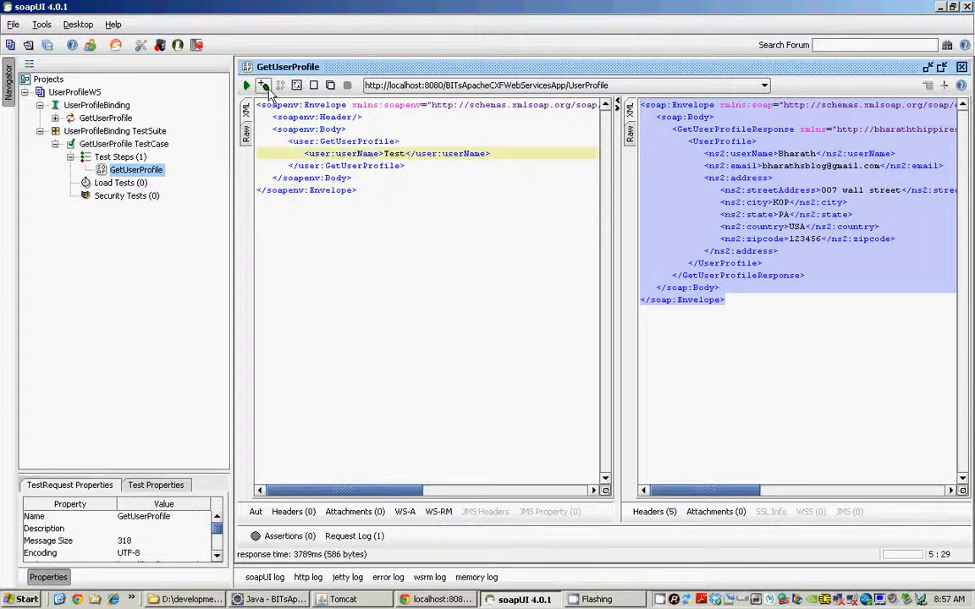
Resubmit the GetUserProfile request for user Test and receive an empty UserProfile element.
left_click(247, 85)
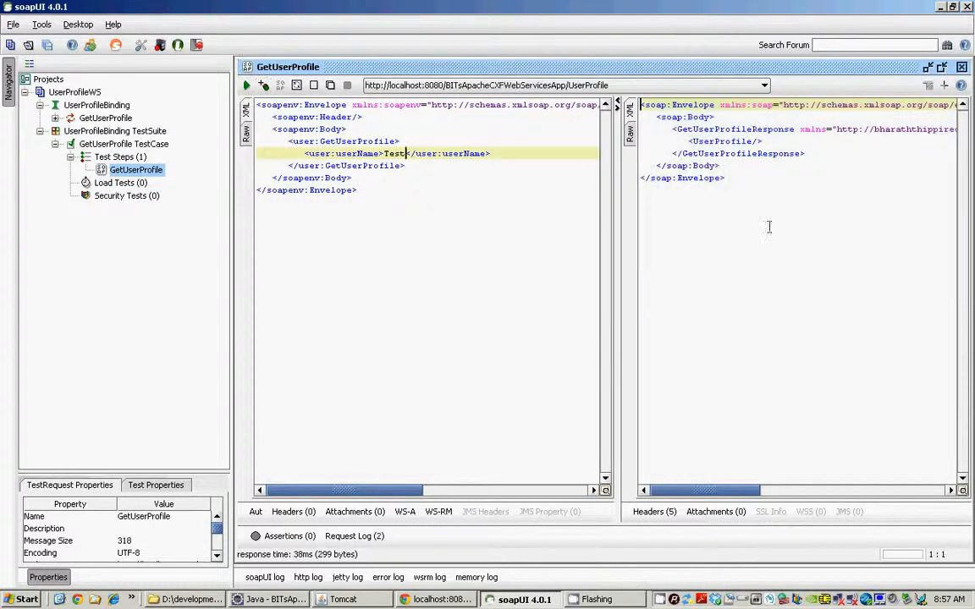
mouse_move(777, 210)
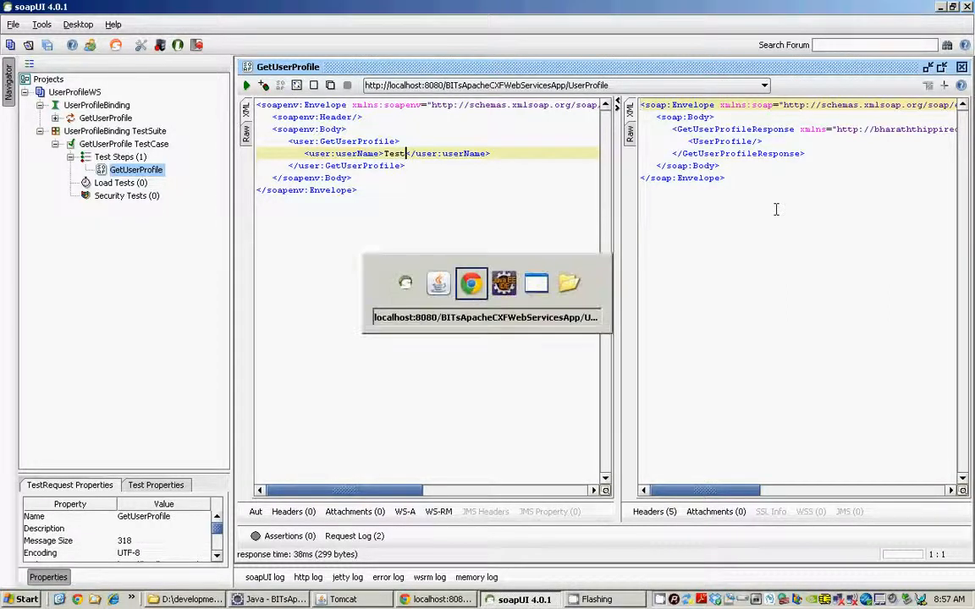
Switch to Eclipse to review web.xml's Spring context and CXFServlet mapping.
left_click(257, 599)
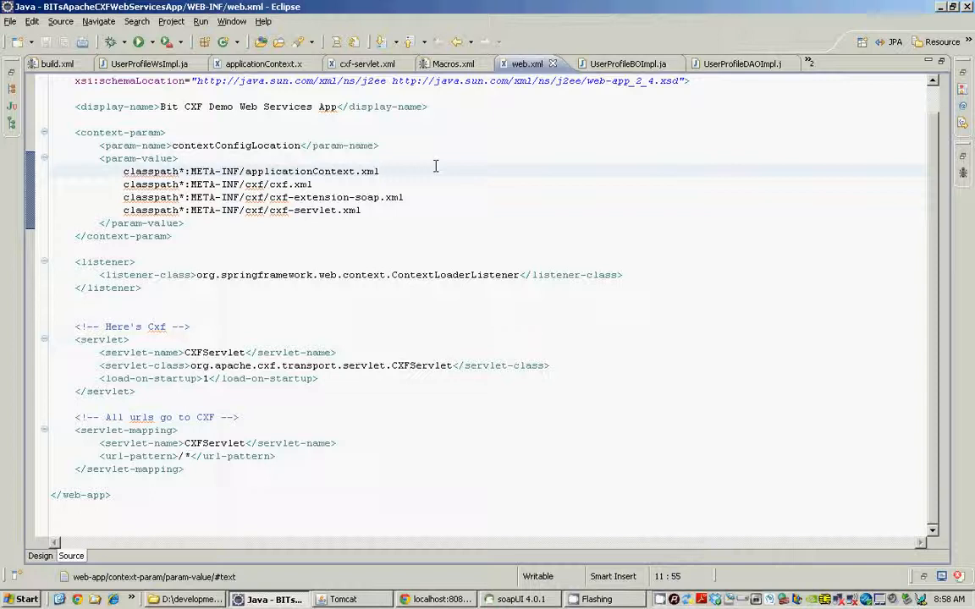
mouse_move(447, 444)
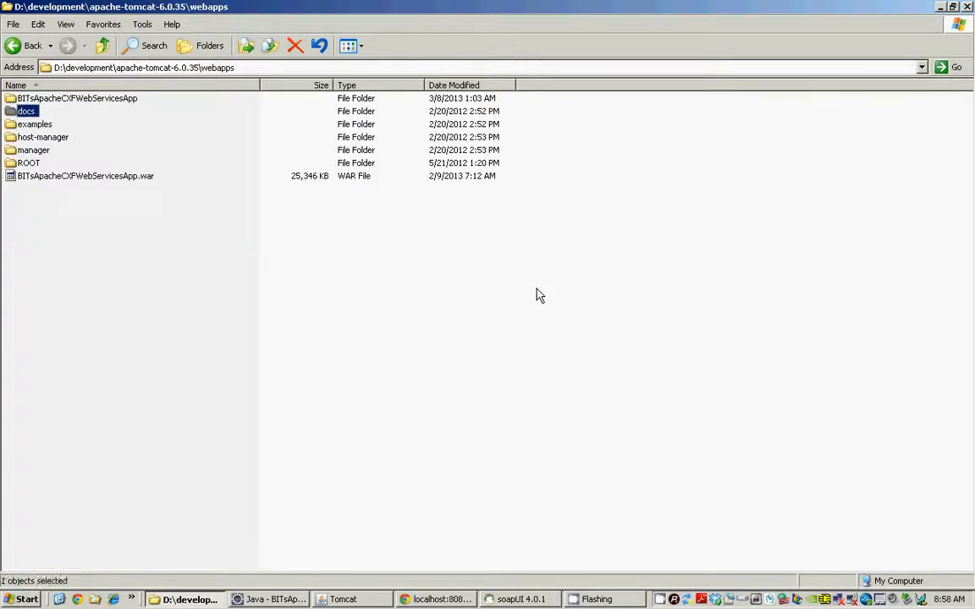
Browse the deployed BITsApacheCXFWebServicesApp WEB-INF folder, check cxf-servlet.xml and web.xml, and return to Eclipse.
double_click(81, 105)
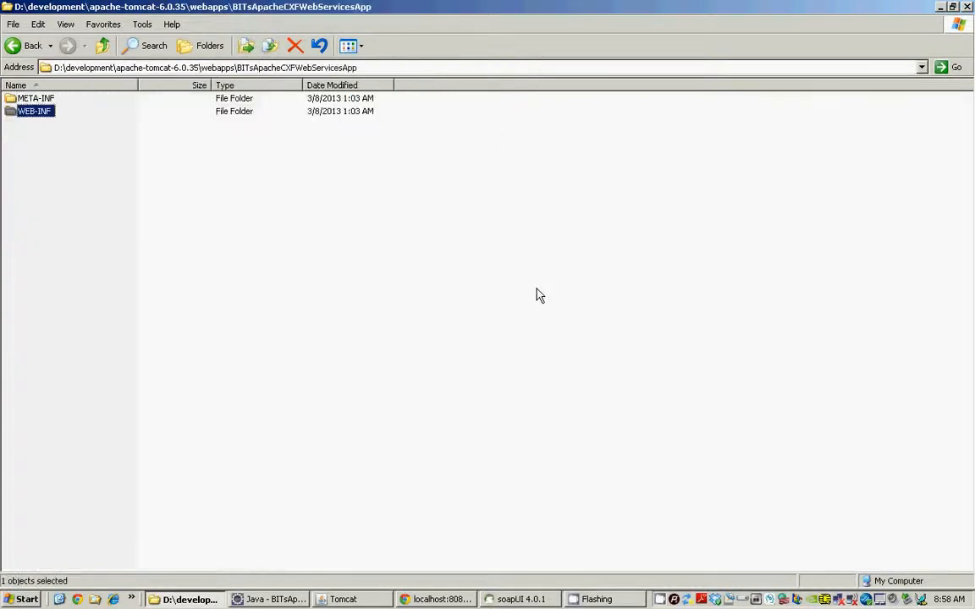
double_click(39, 115)
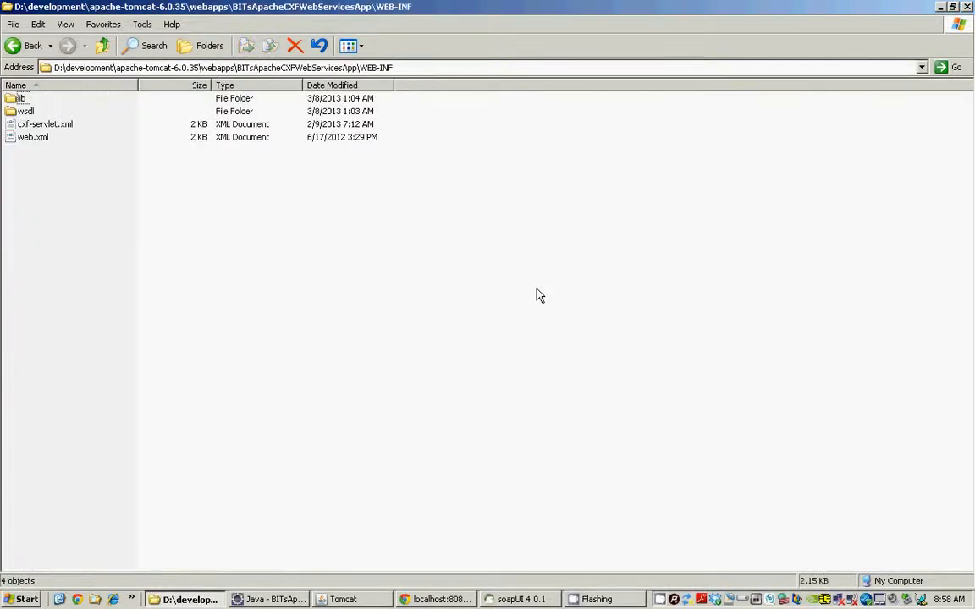
left_click(34, 125)
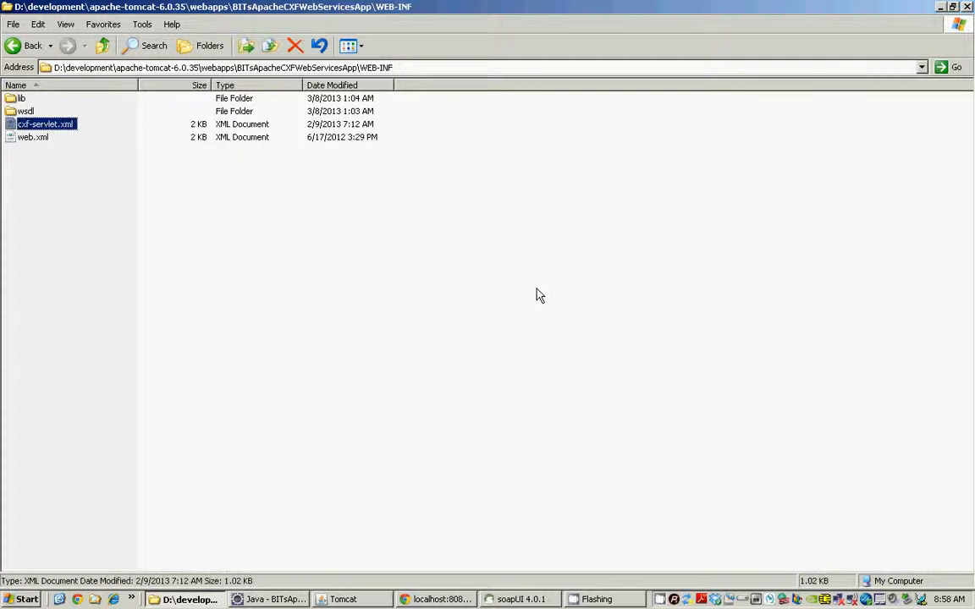
left_click(32, 139)
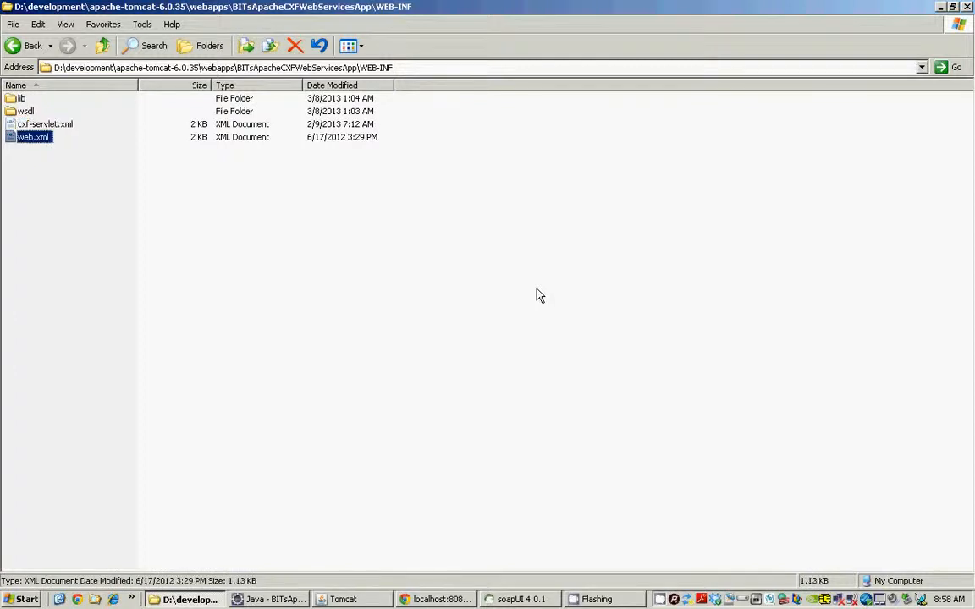
left_click(39, 114)
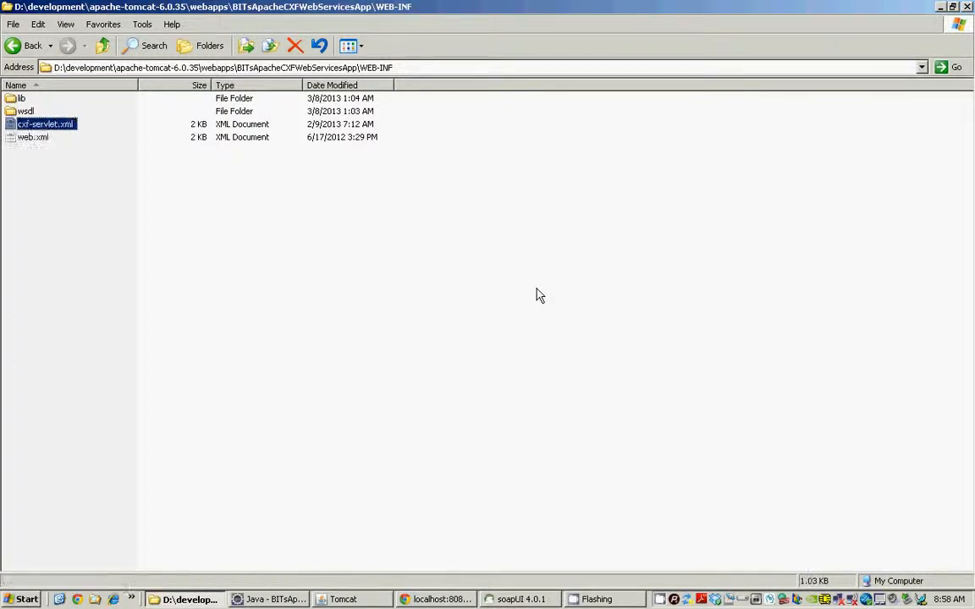
left_click(25, 139)
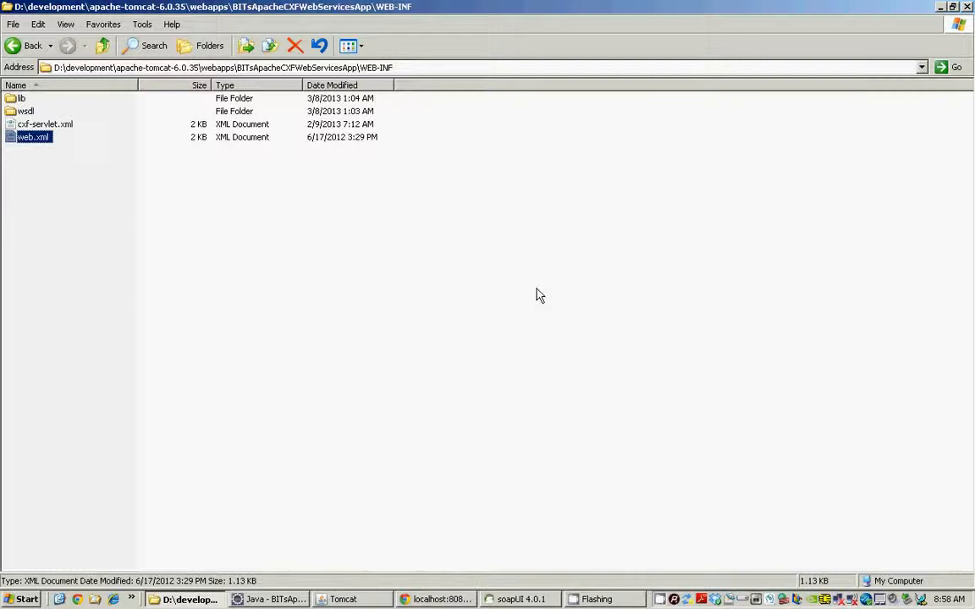
left_click(37, 121)
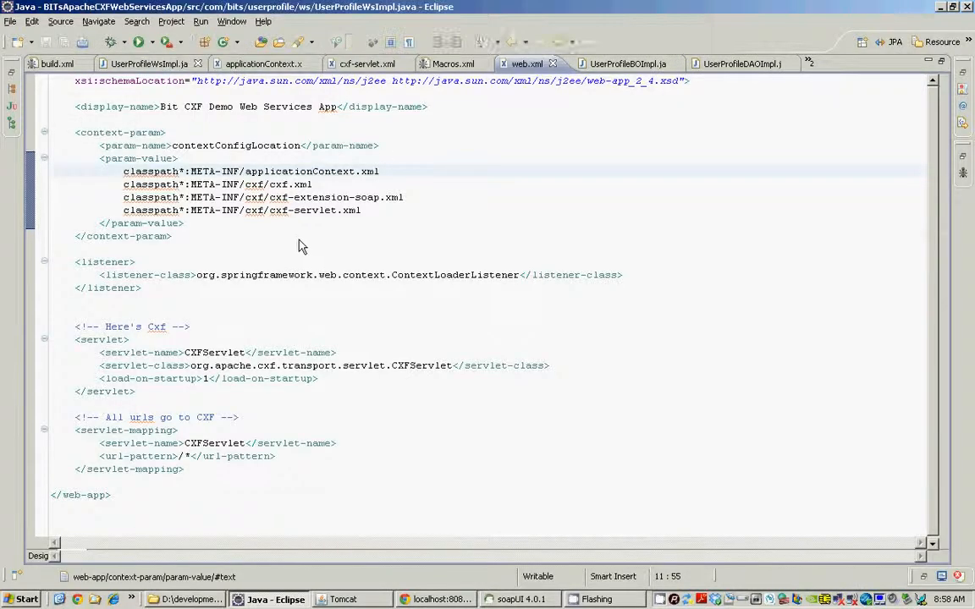
Show UserProfileWsImpl.java with its getUserProfile method mapping the DTO into a UserProfile.
left_click(149, 64)
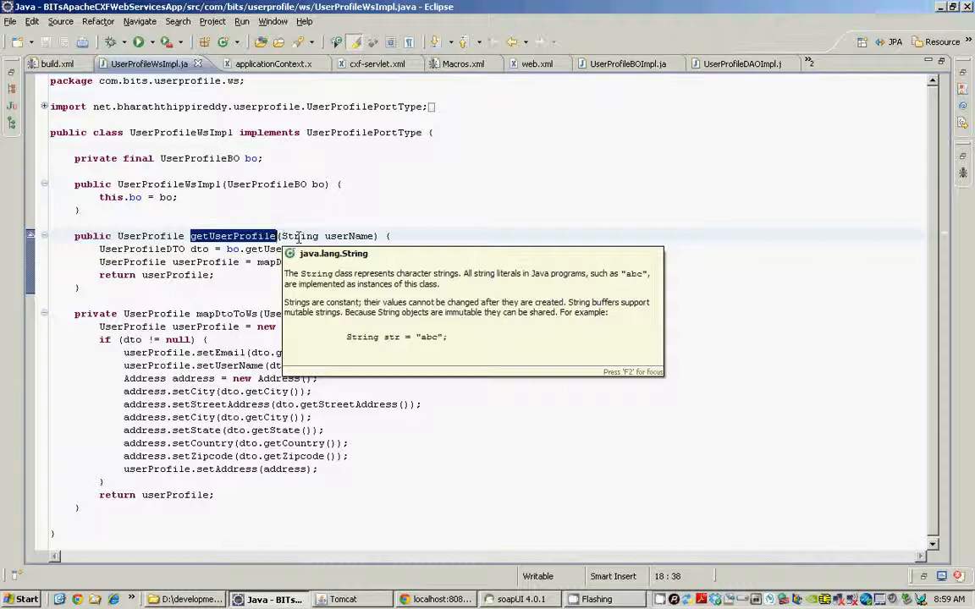
mouse_move(34, 105)
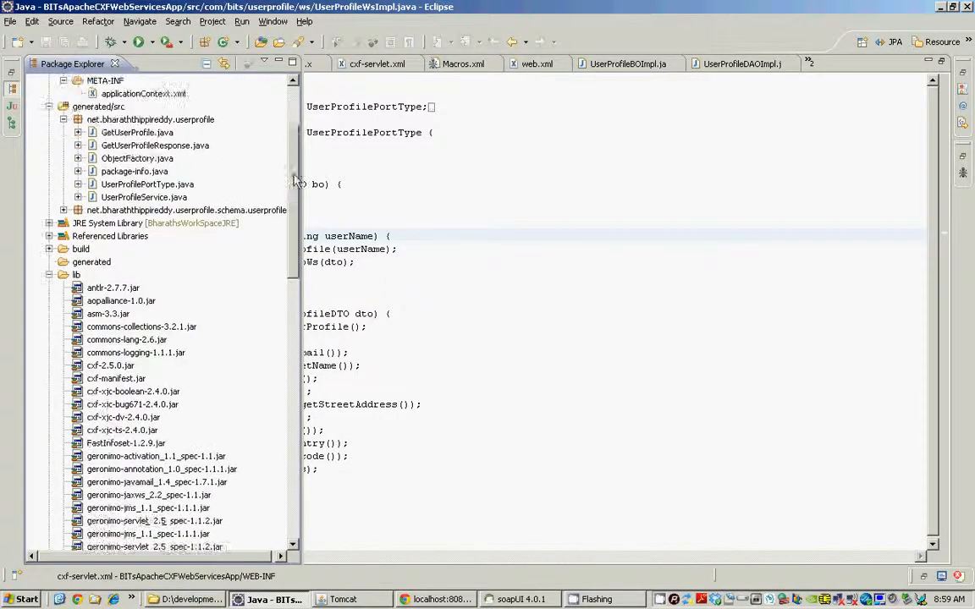
Scroll the Package Explorer through the lib jars and WEB-INF files and select build.properties.
scroll("down", 3)
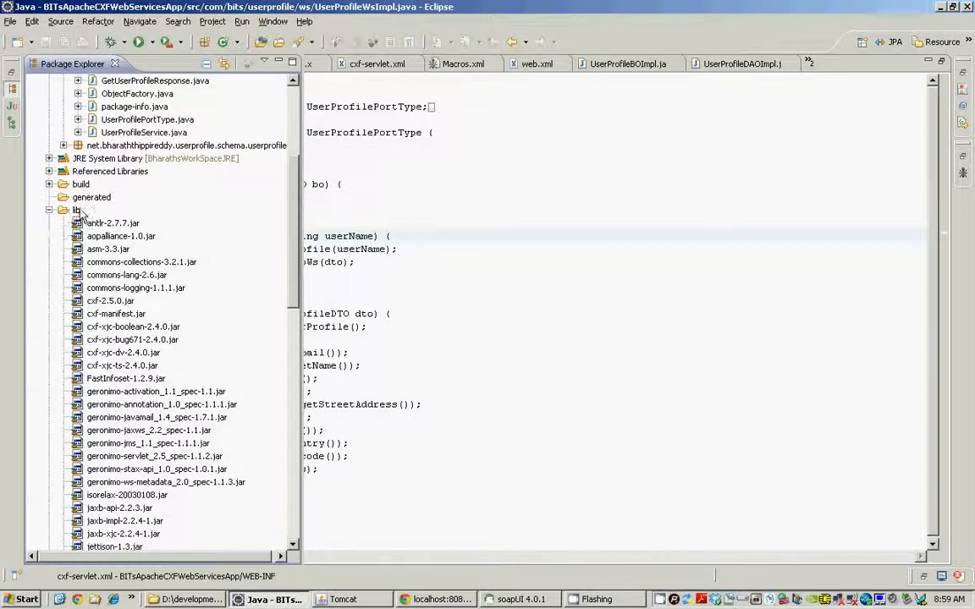
left_click(76, 210)
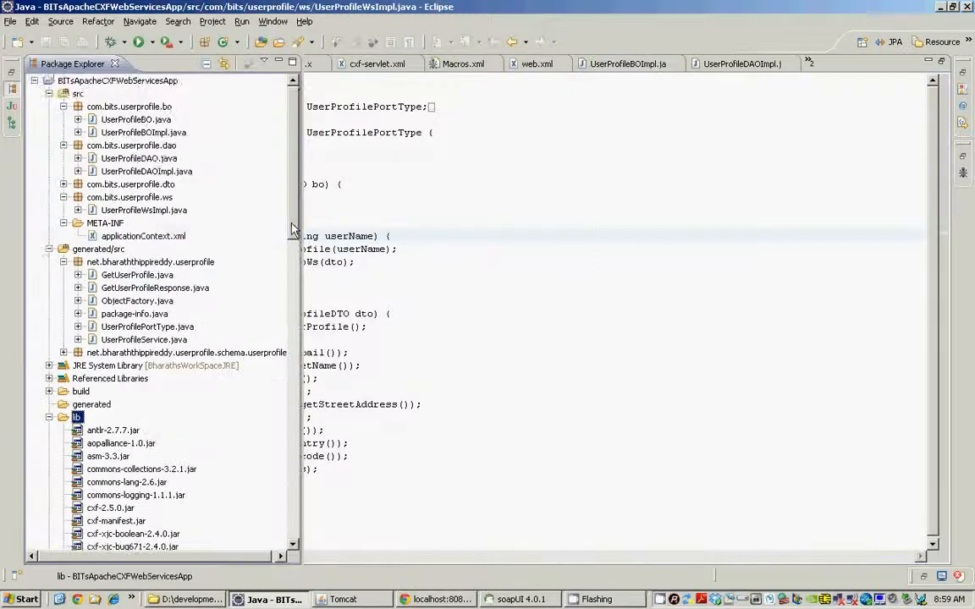
scroll("down", 3)
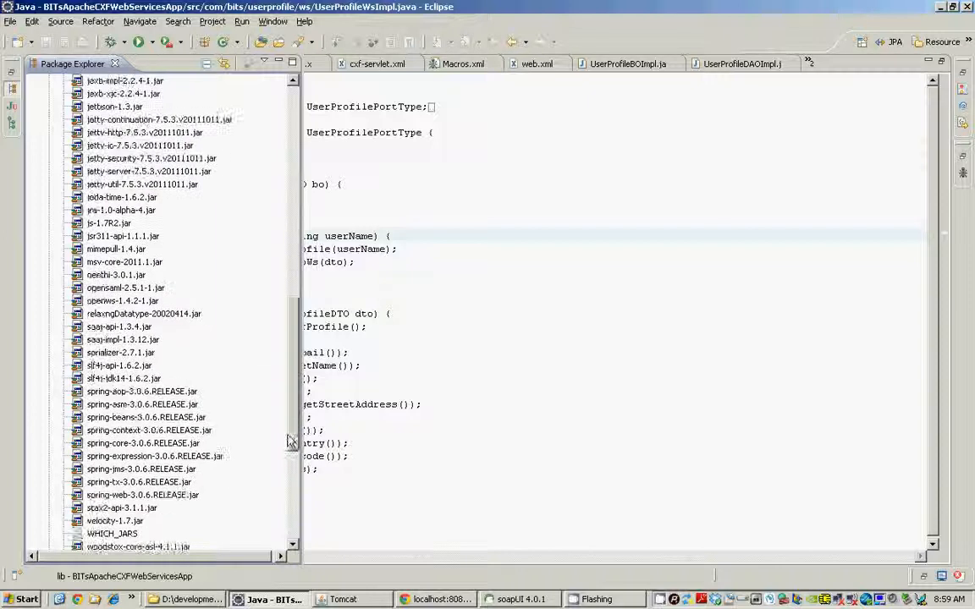
scroll("down", 3)
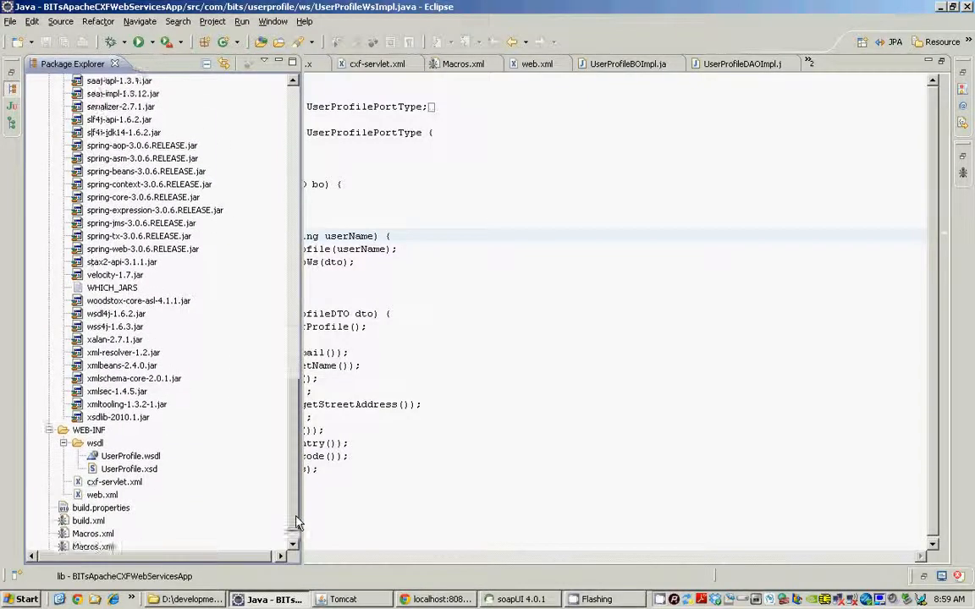
scroll("down", 3)
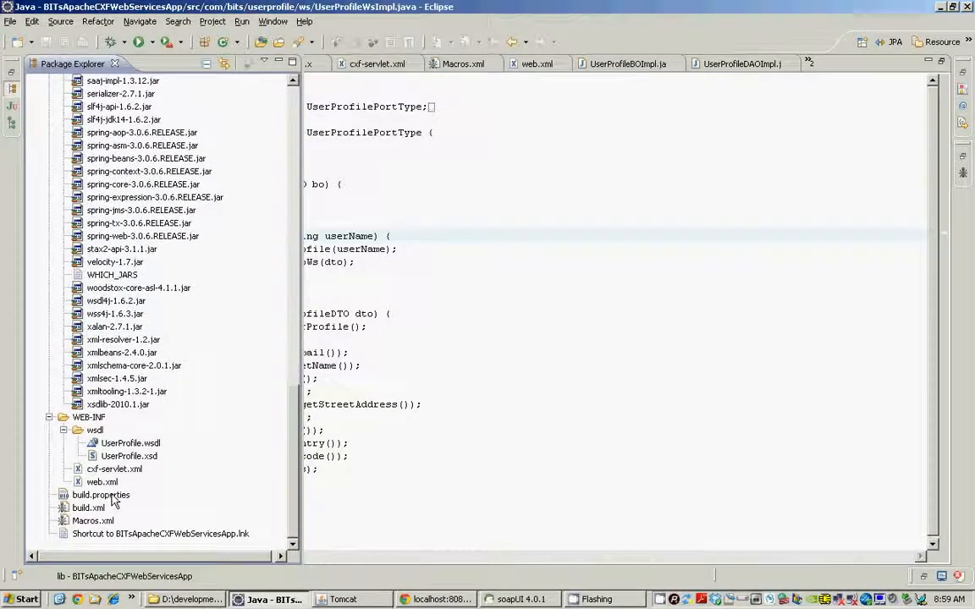
left_click(101, 494)
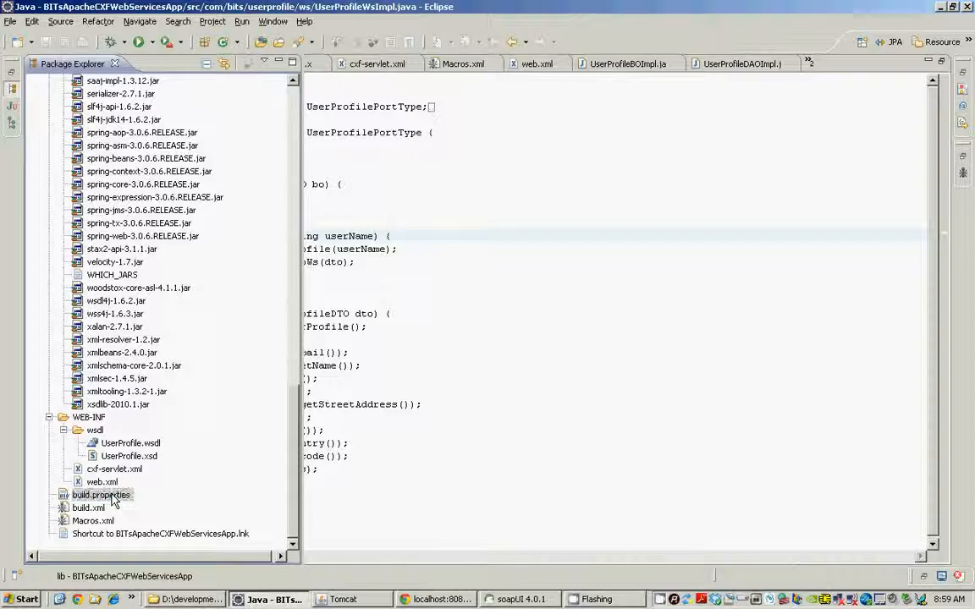
left_click(102, 494)
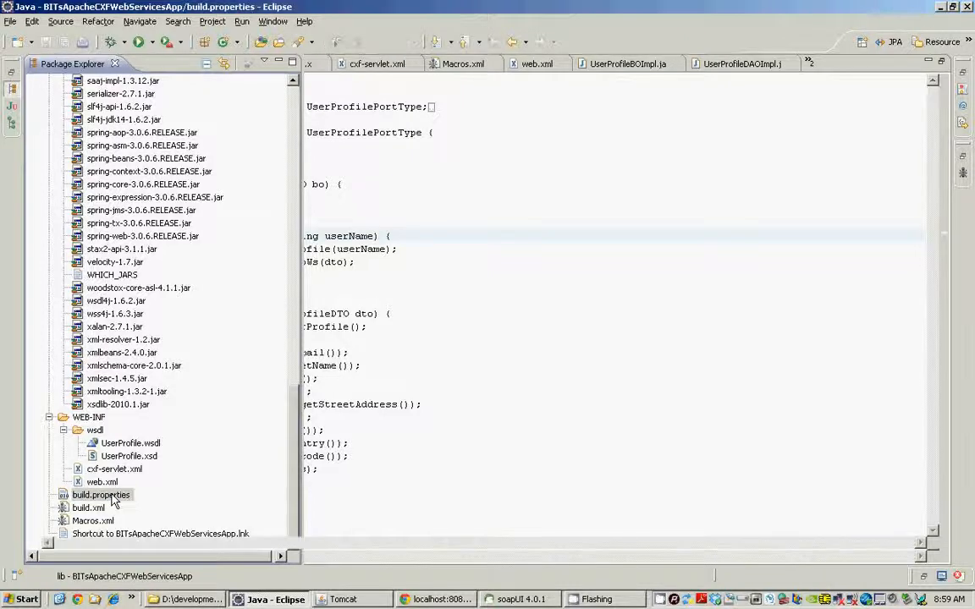
Open build.properties showing tomcat.home, build, src, generated source, test and WSDL directories.
double_click(88, 494)
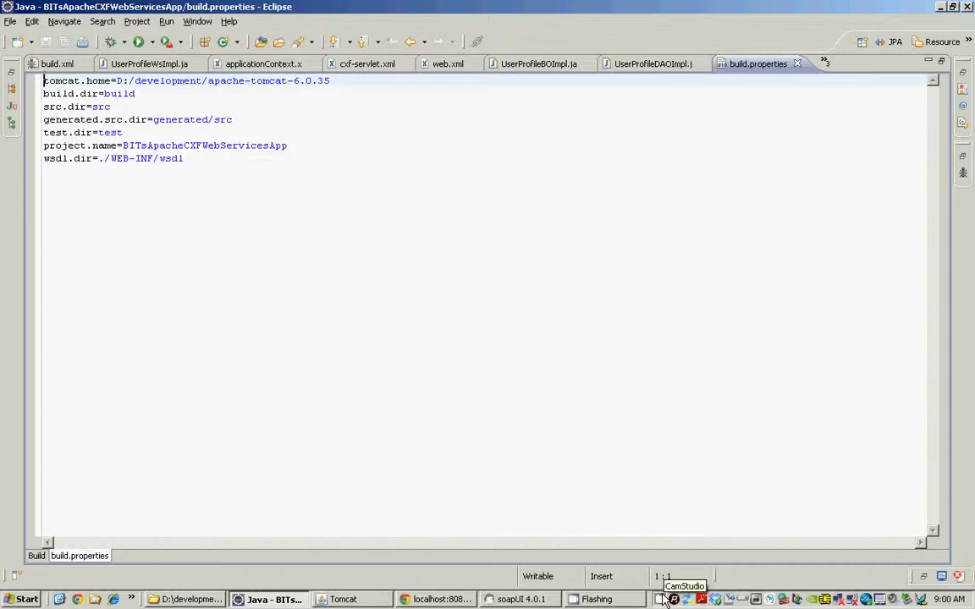
left_click(667, 600)
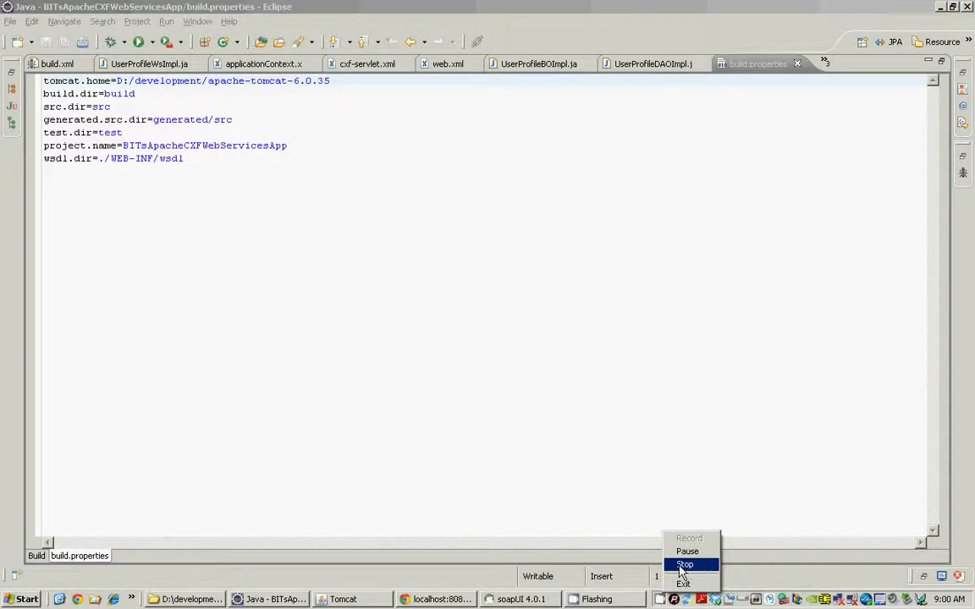